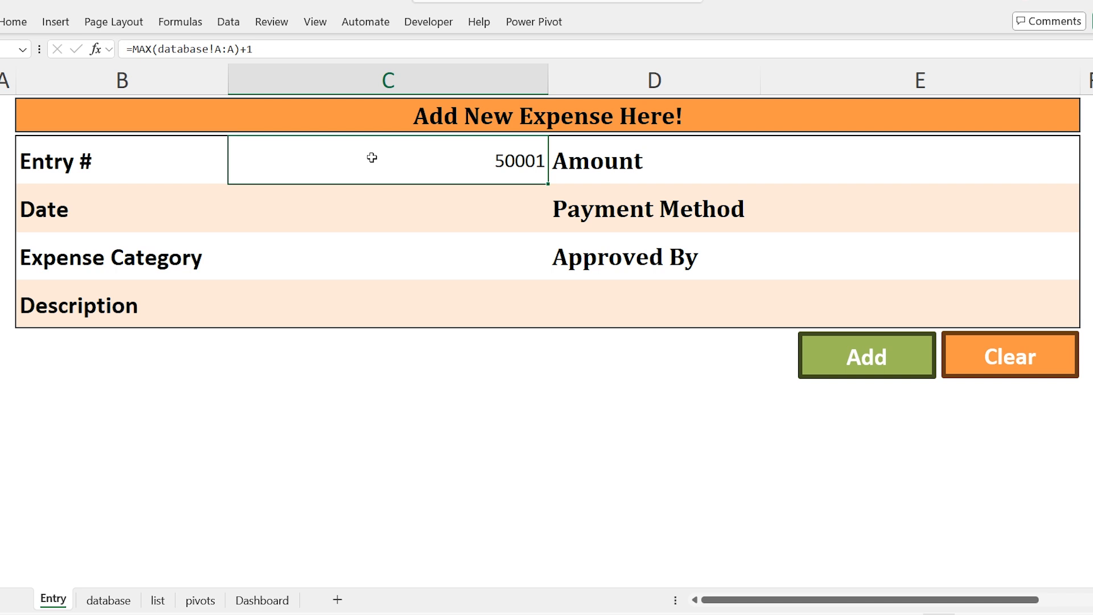
- Enter the date 31 Jan, category Utilities and description 'paid by ahmed gas bill'
text(31 jan)
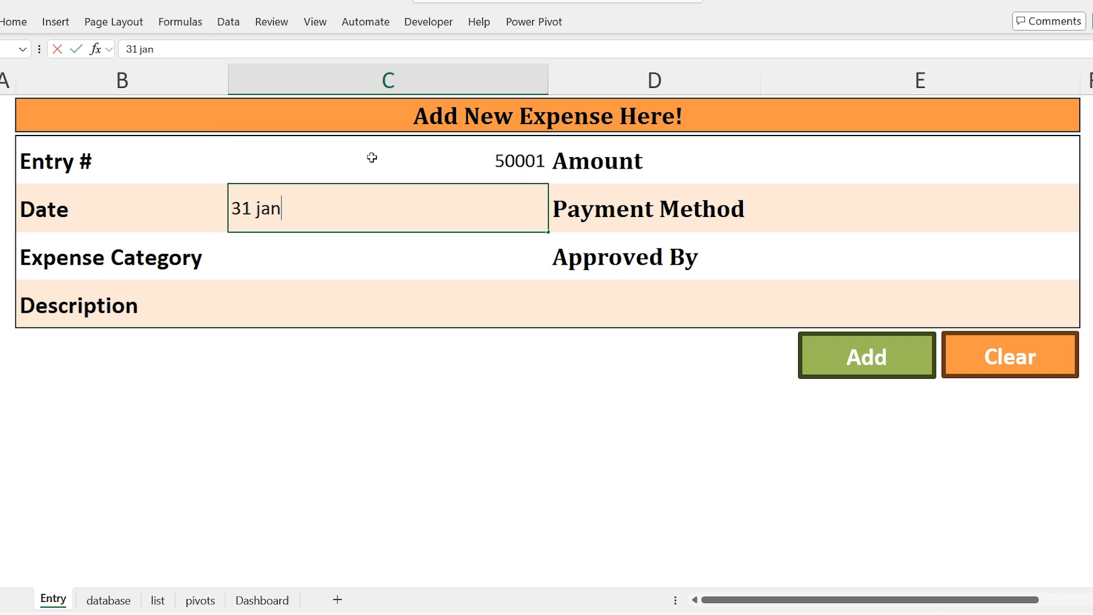
key(Return)
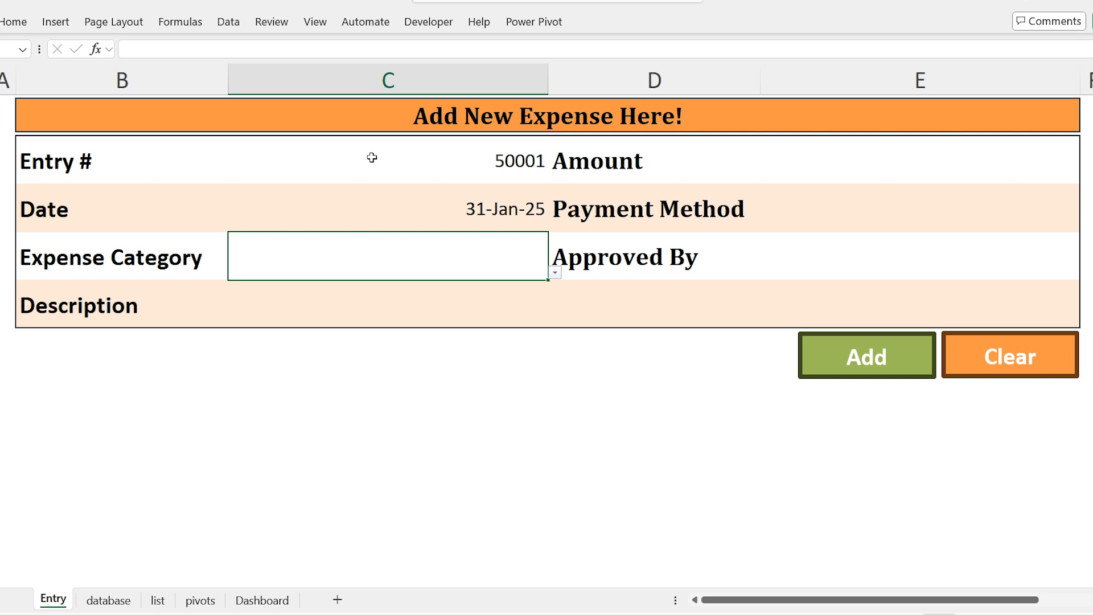
text(ut)
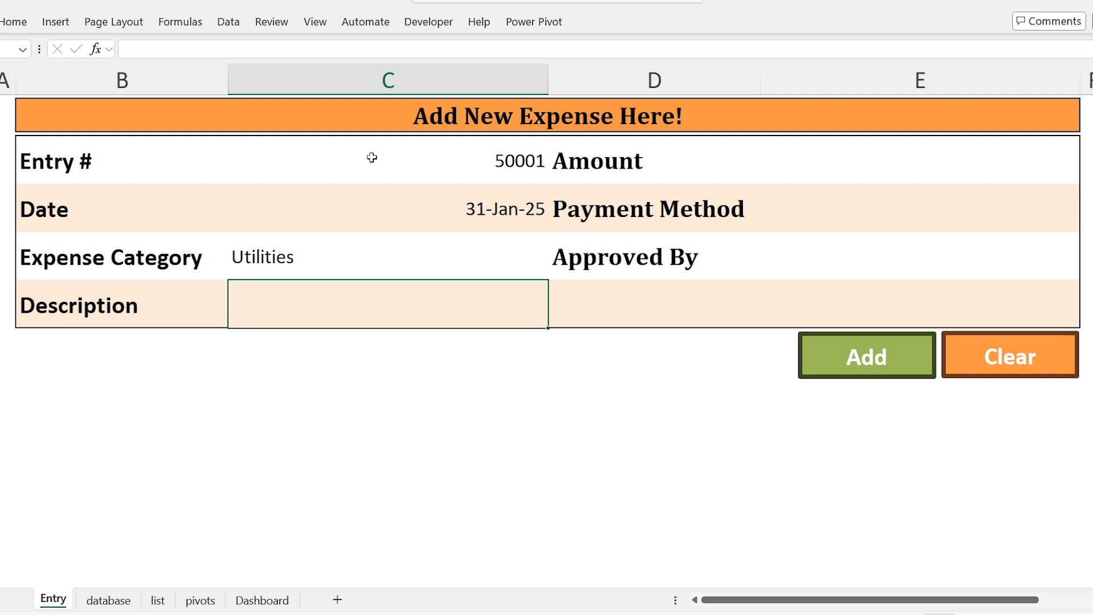
text(paid by ahme)
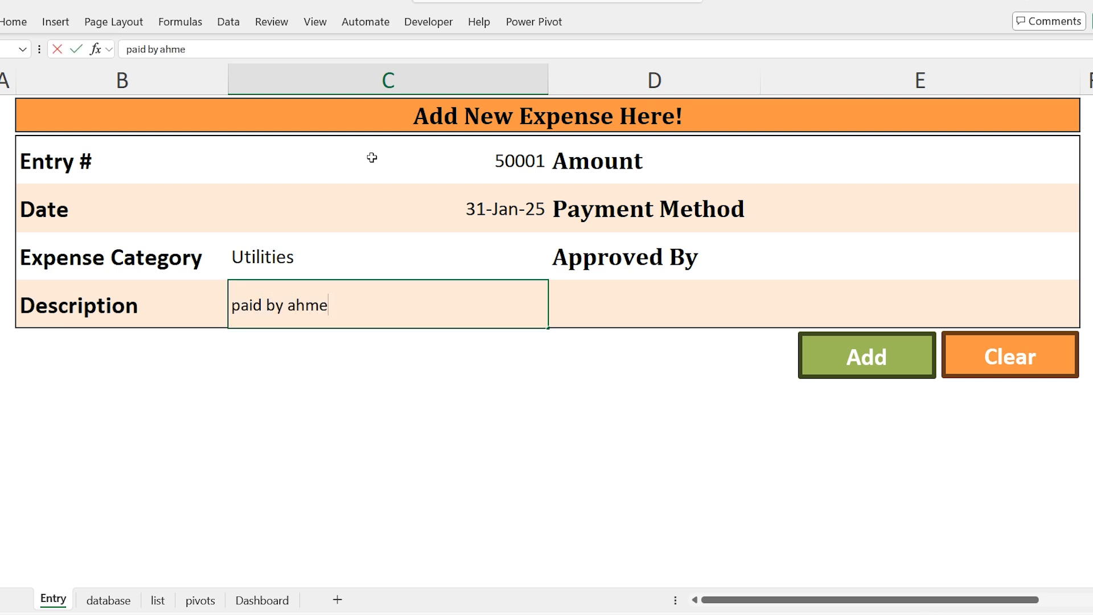
text(d gas bill)
click(921, 160)
text(50000)
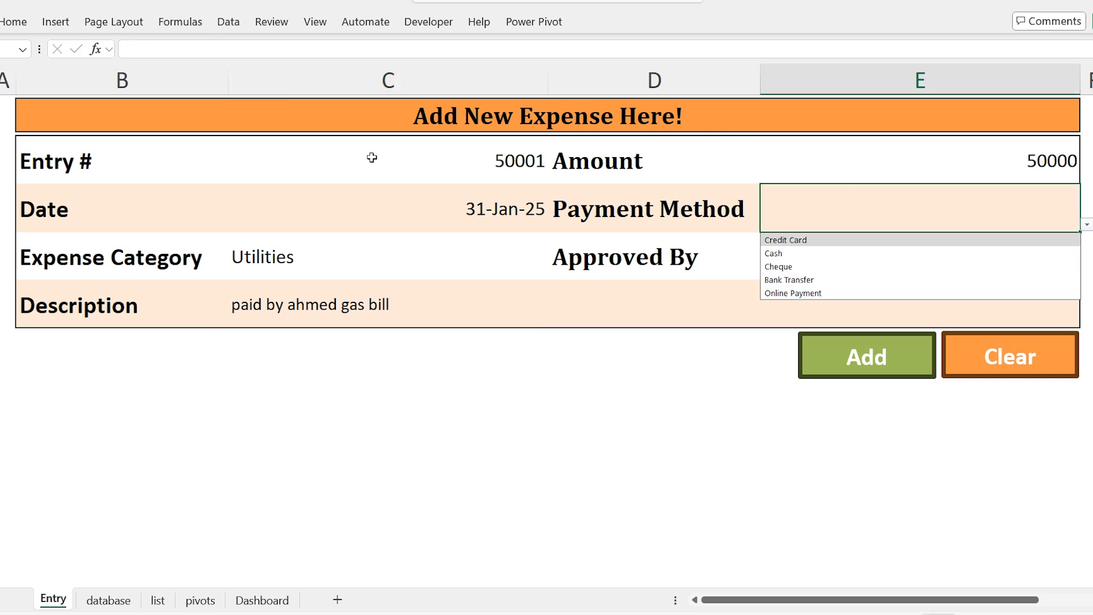
click(773, 252)
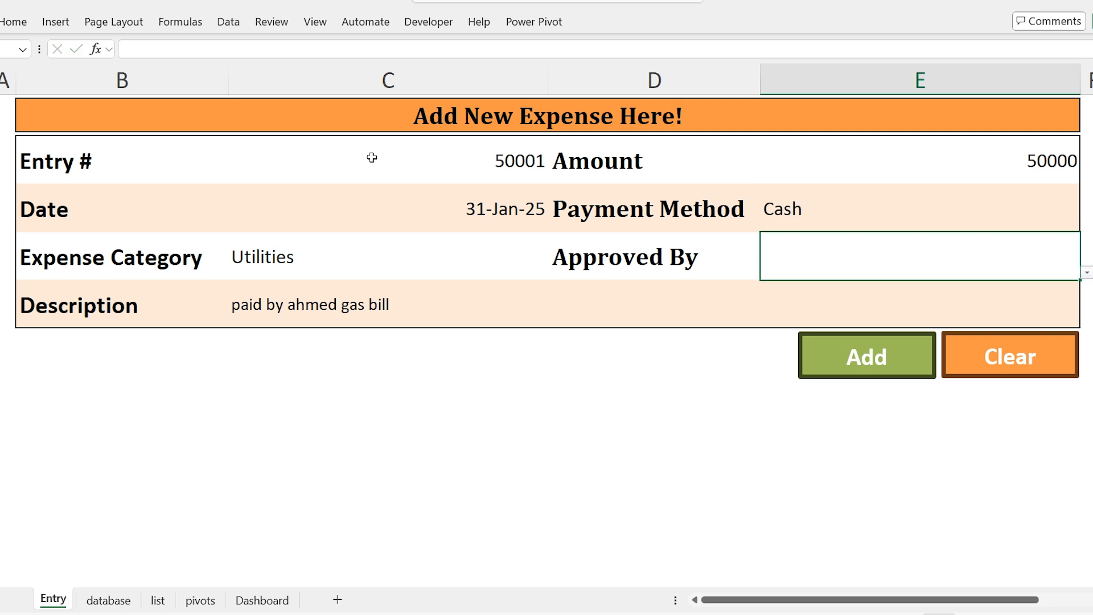
text(James Anderson)
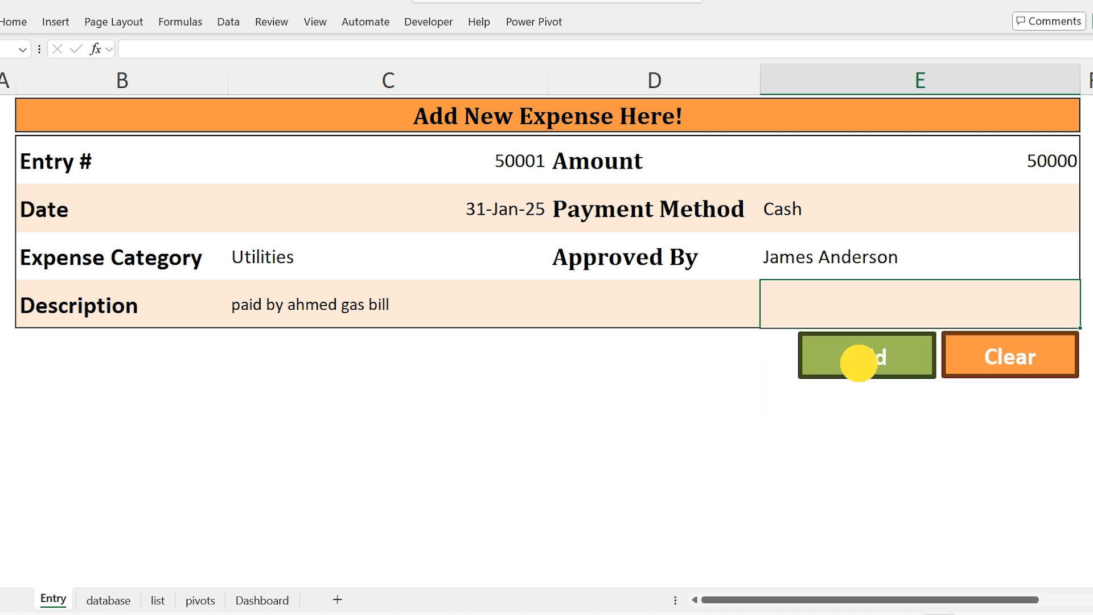
- Add entry 50001 to the database and acknowledge the success message
click(866, 356)
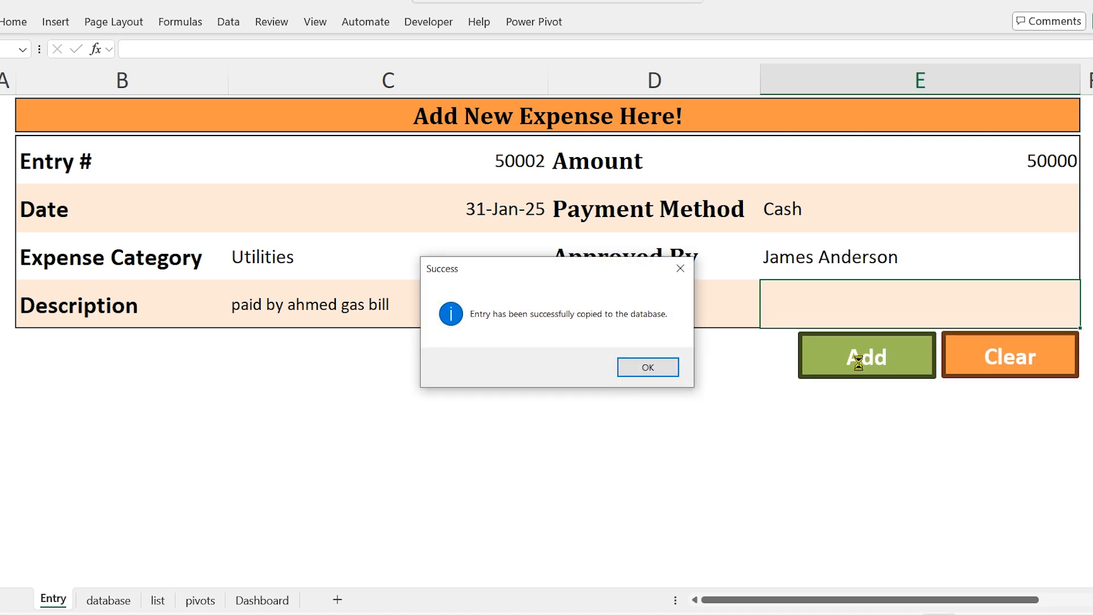
mouse_move(631, 320)
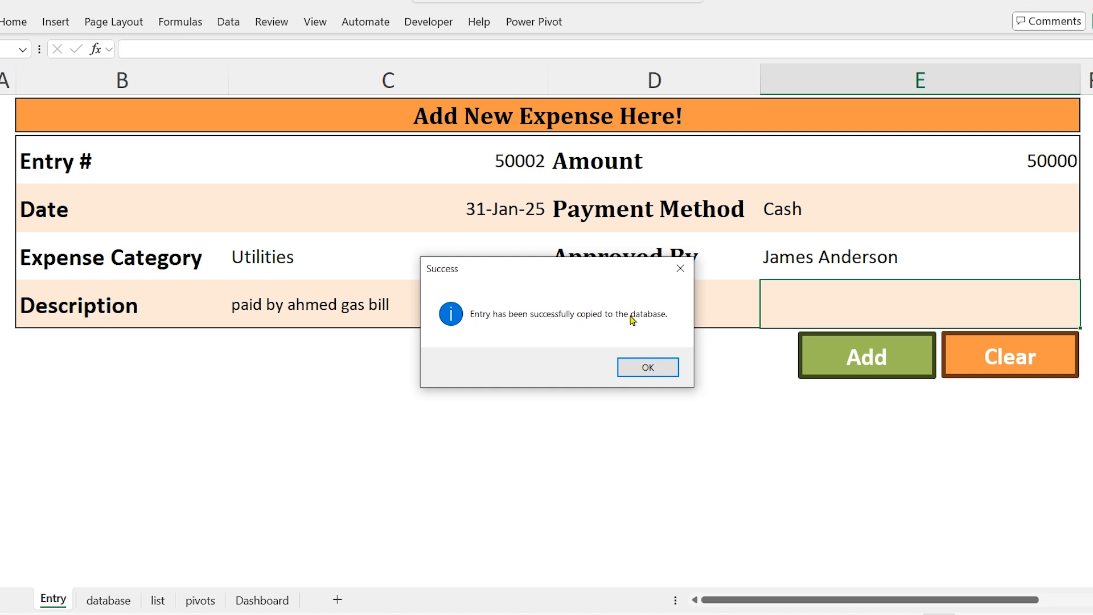
click(647, 367)
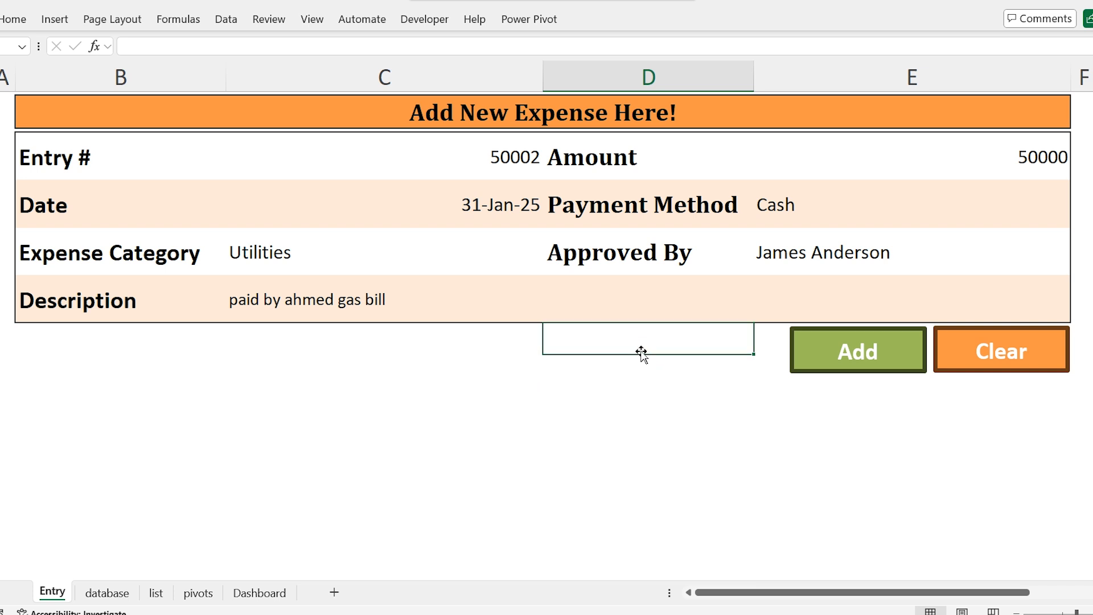
mouse_move(981, 360)
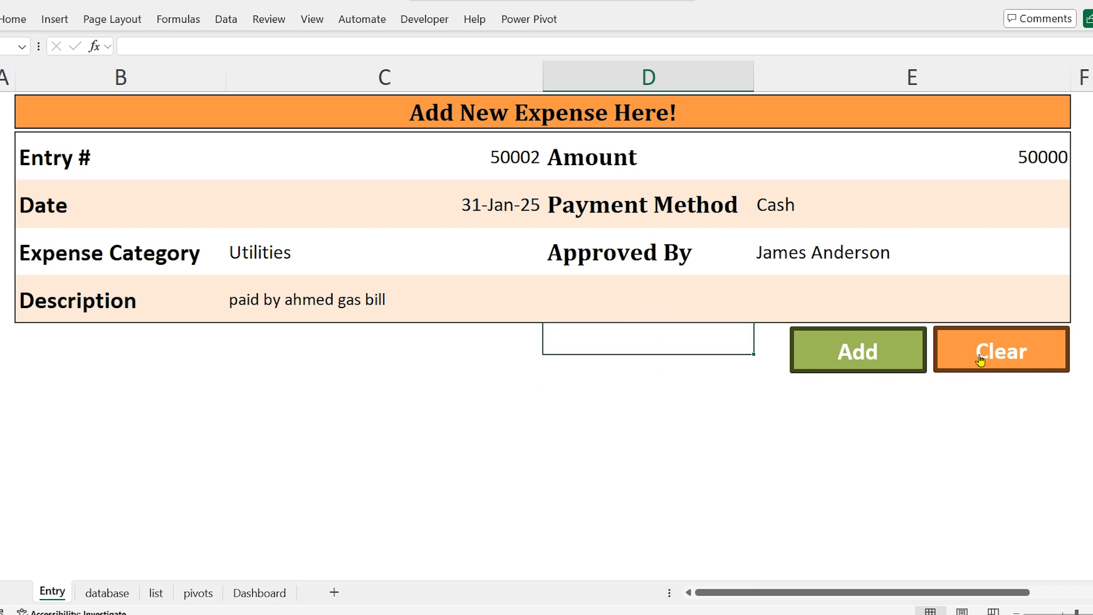
click(1001, 349)
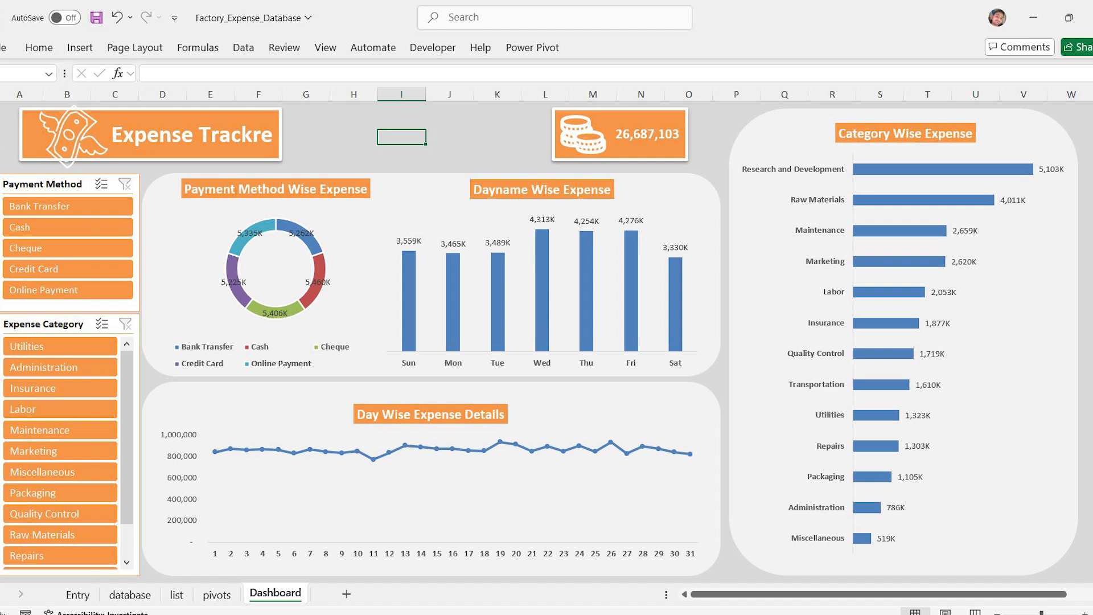
click(618, 134)
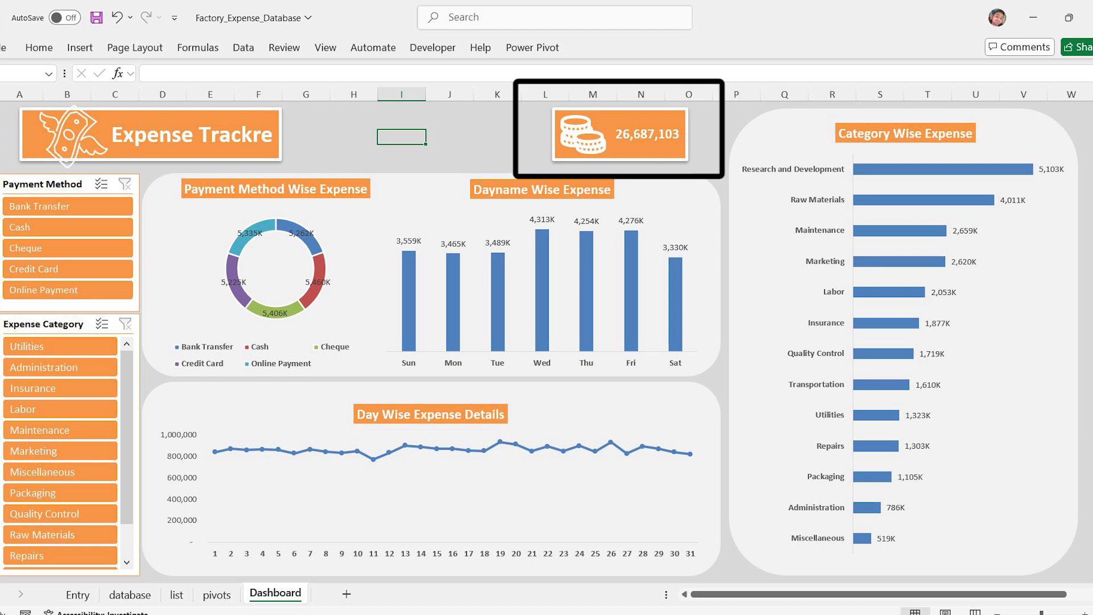
click(264, 272)
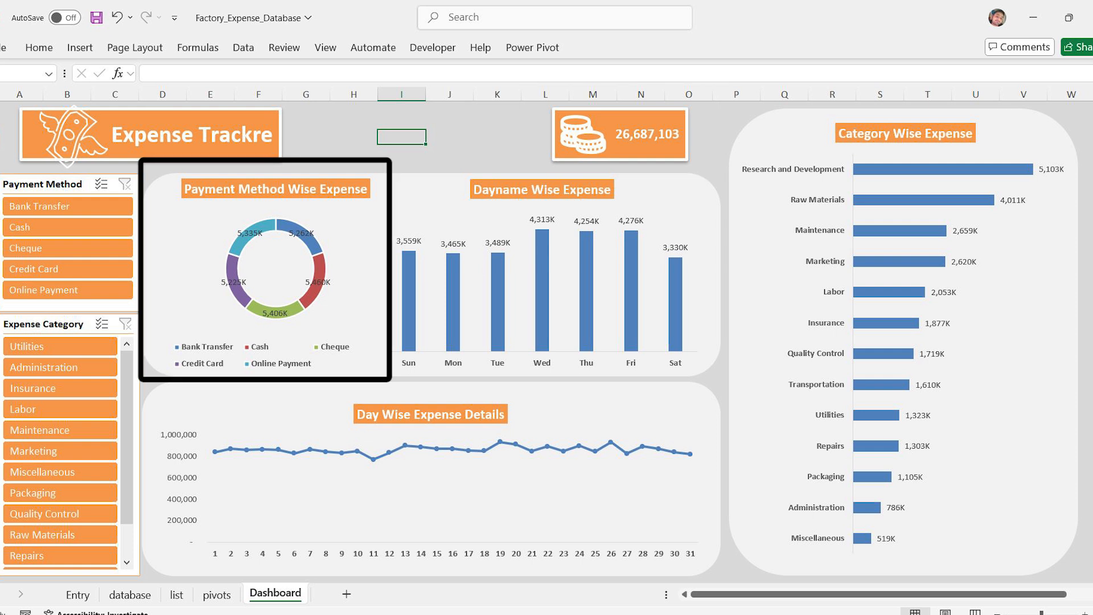
click(543, 268)
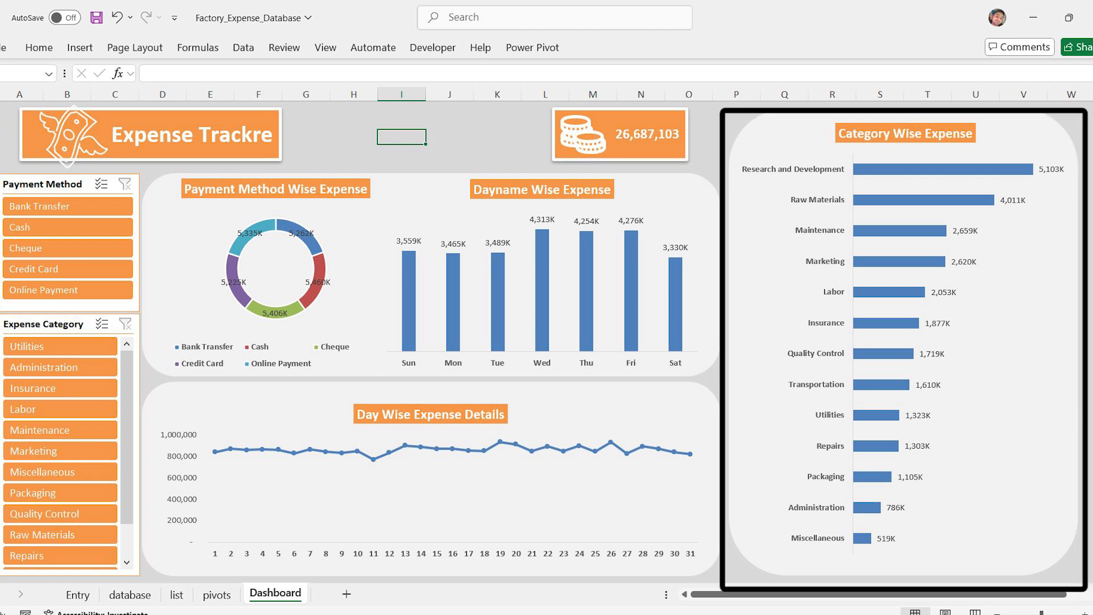
click(431, 474)
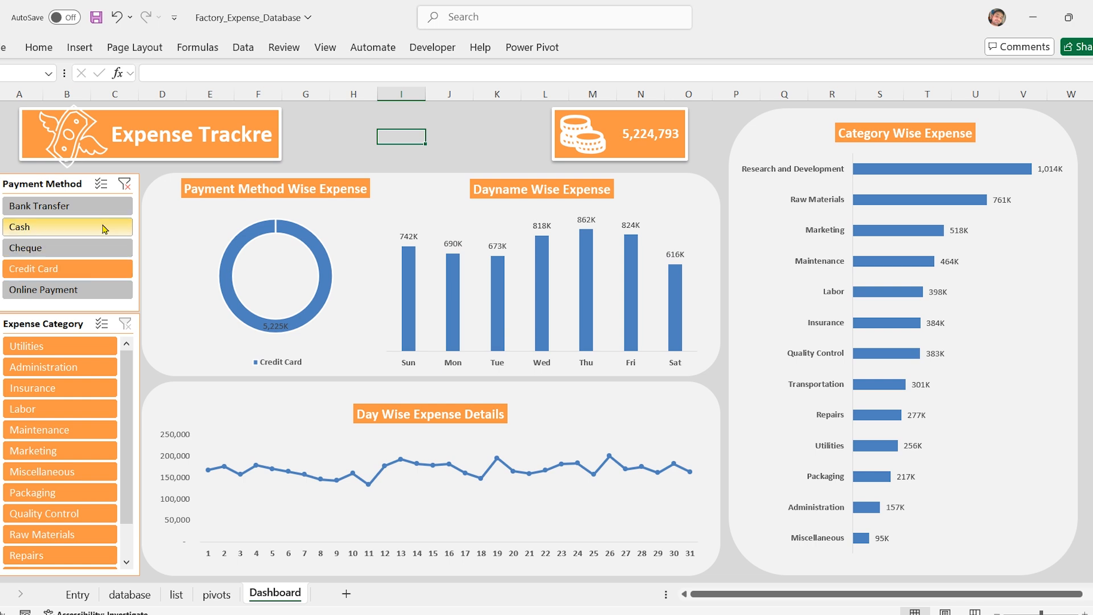
- Filter the dashboard to Administration, then Maintenance, then clear the category filter
click(59, 366)
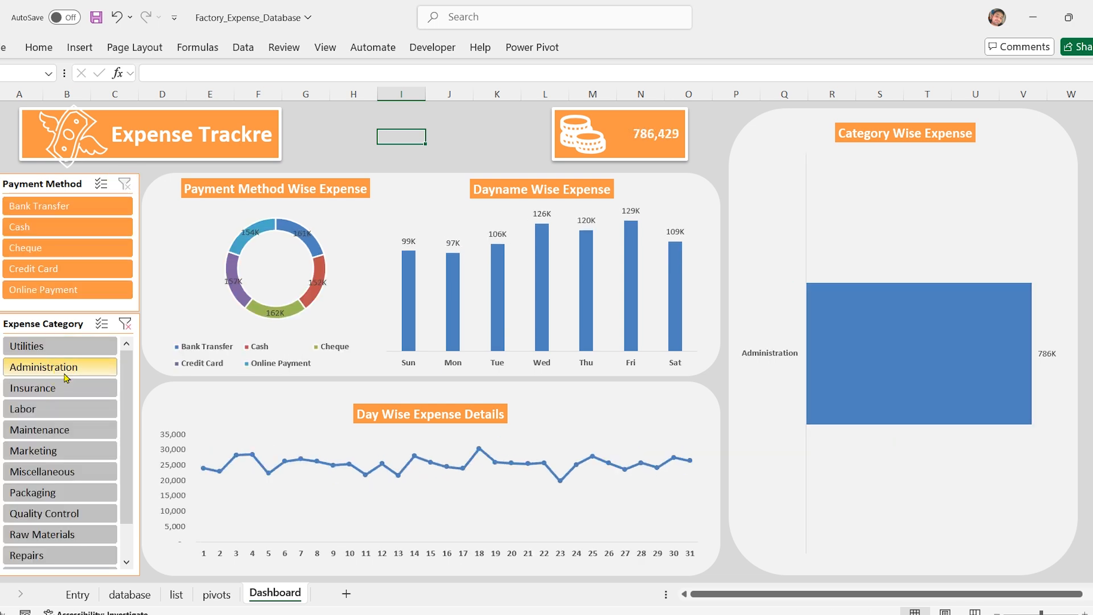
click(125, 323)
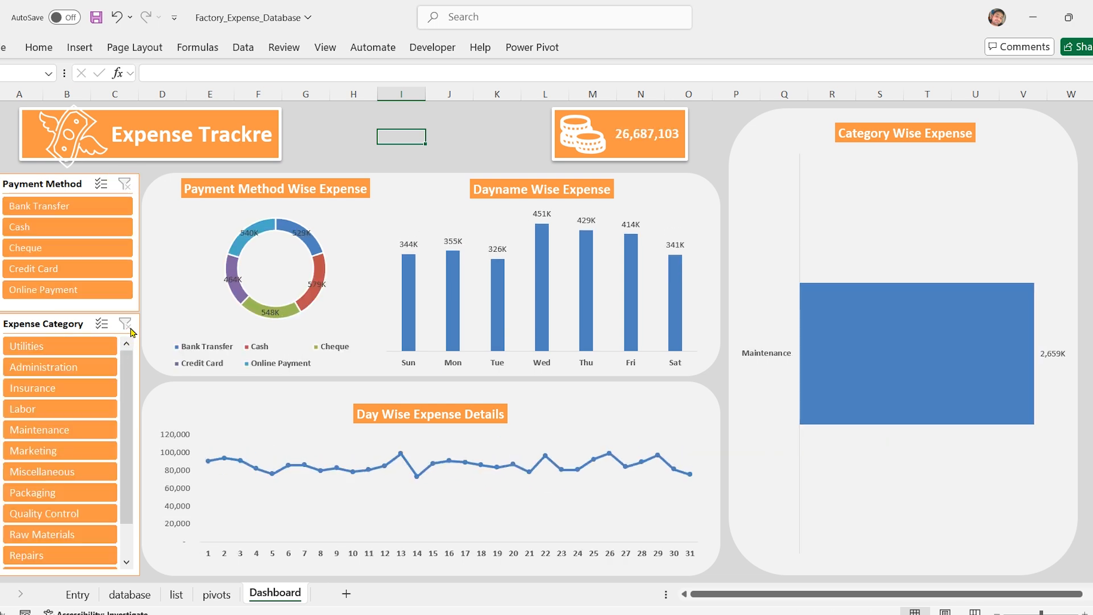
click(125, 323)
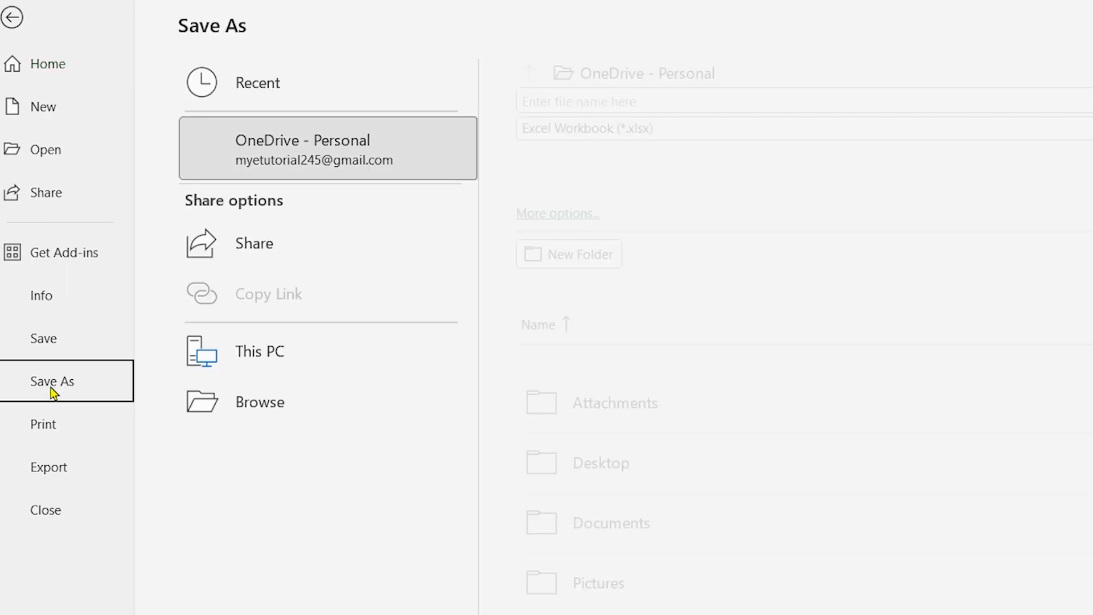
- Save the workbook as 'Factory Expense Tracker' in Excel Macro-Enabled Workbook format
click(260, 402)
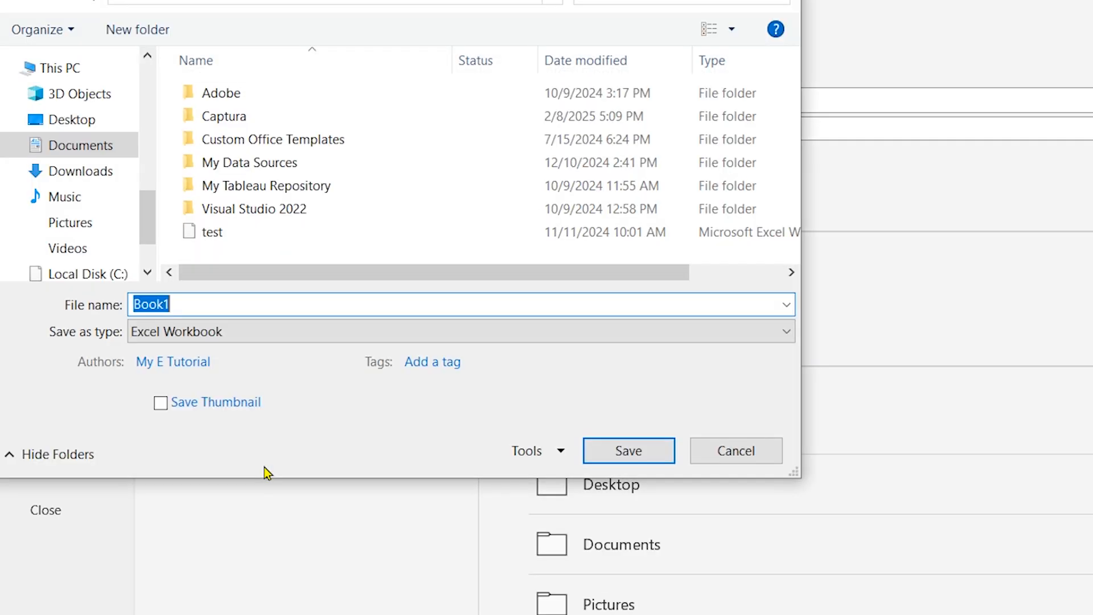
text(F)
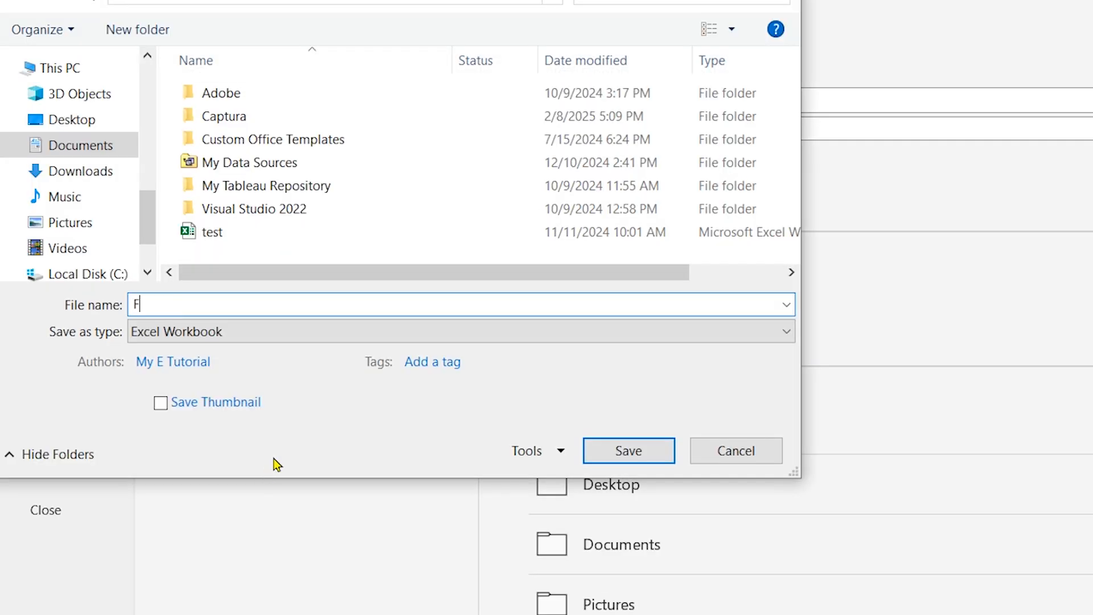
text(actory Expense Tracker)
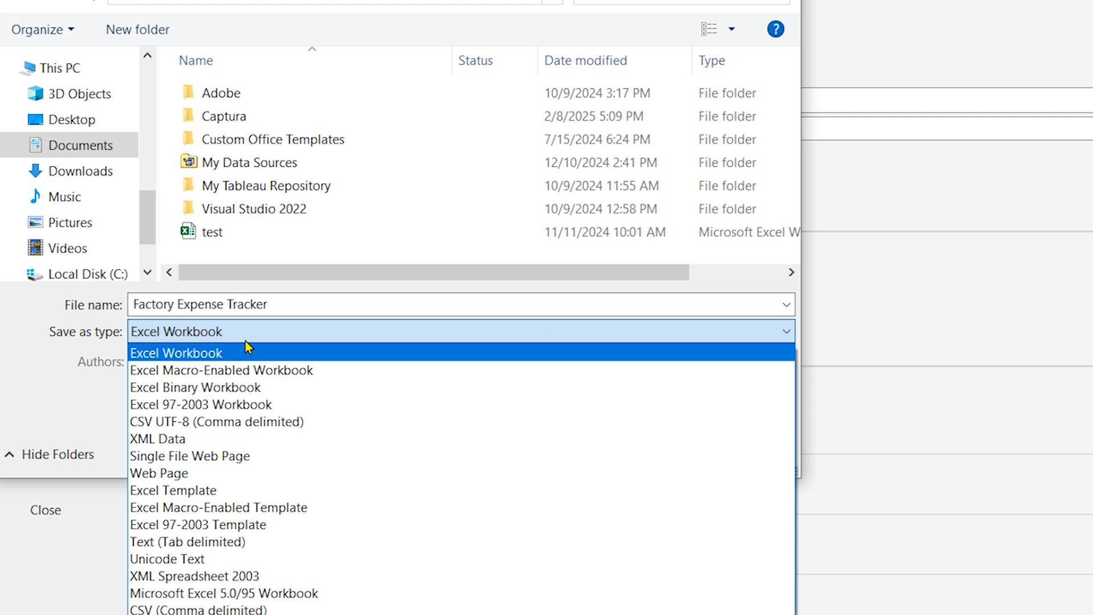
click(221, 370)
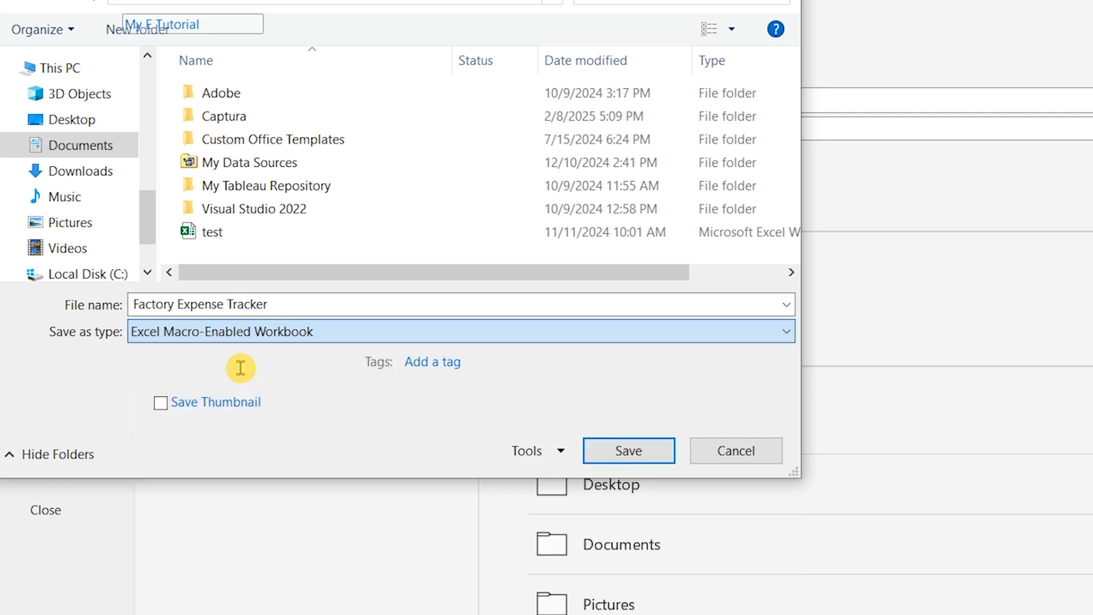
click(627, 450)
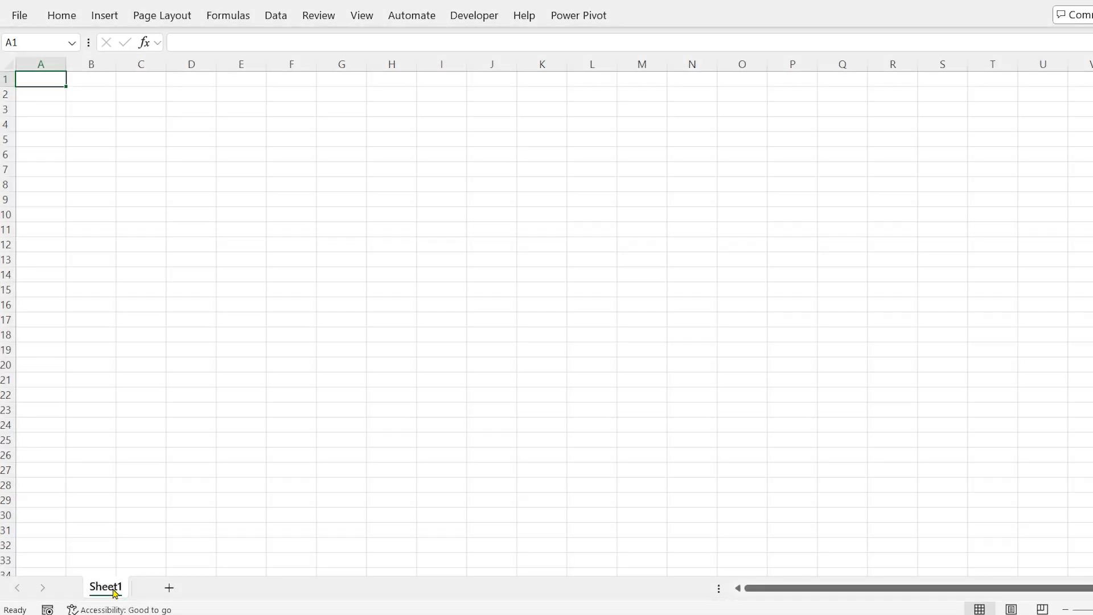
- Rename the sheet Entry and put the title 'Add New Expense Here!' in B2
double_click(105, 587)
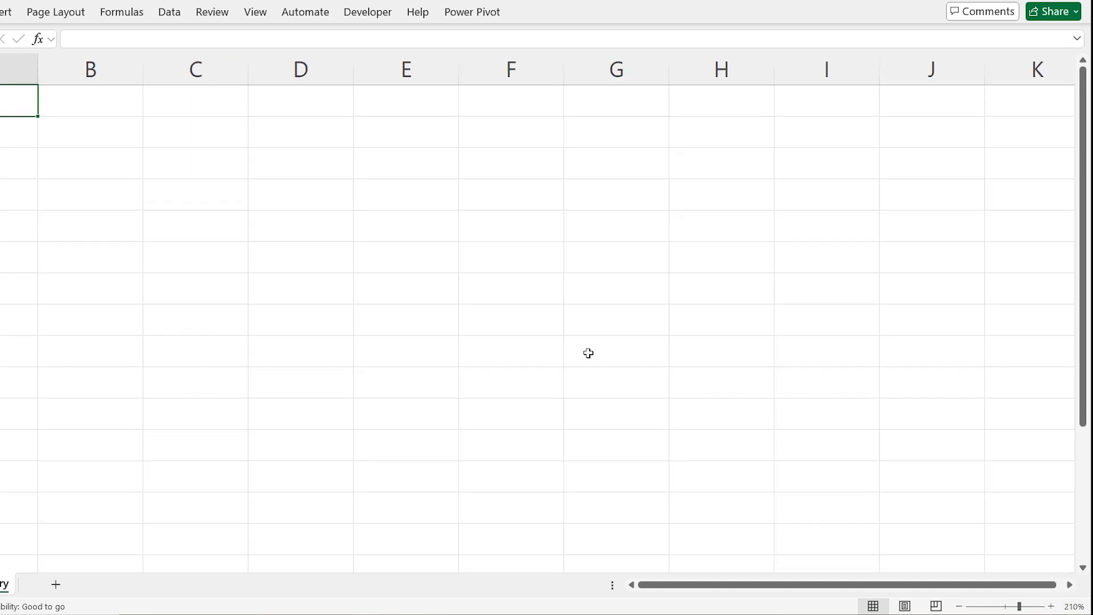
click(194, 133)
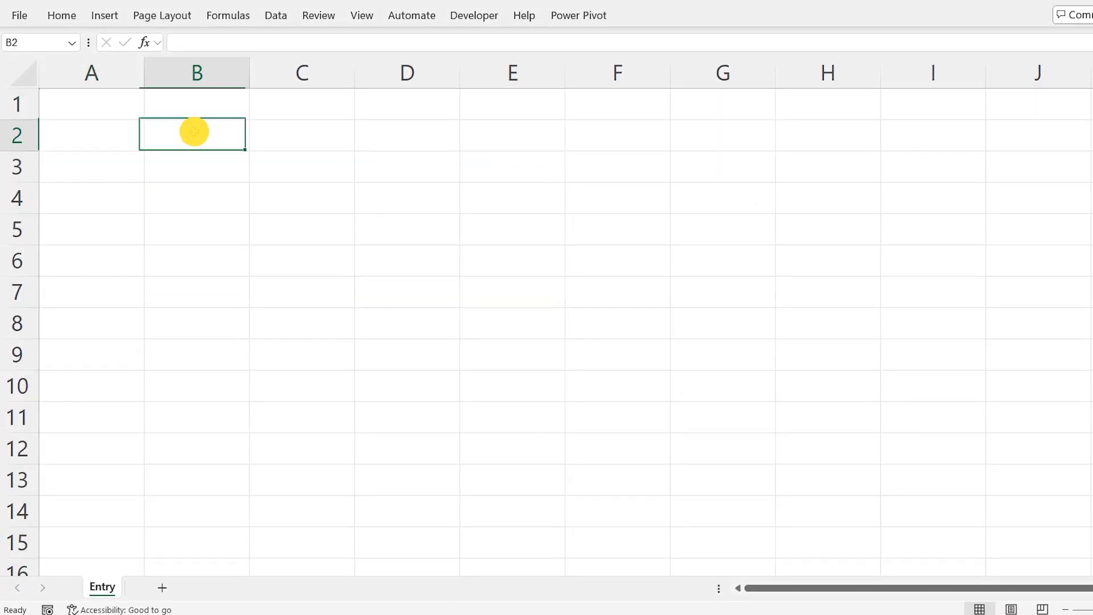
text(Add New Expense Here!)
click(407, 261)
text(Approved By)
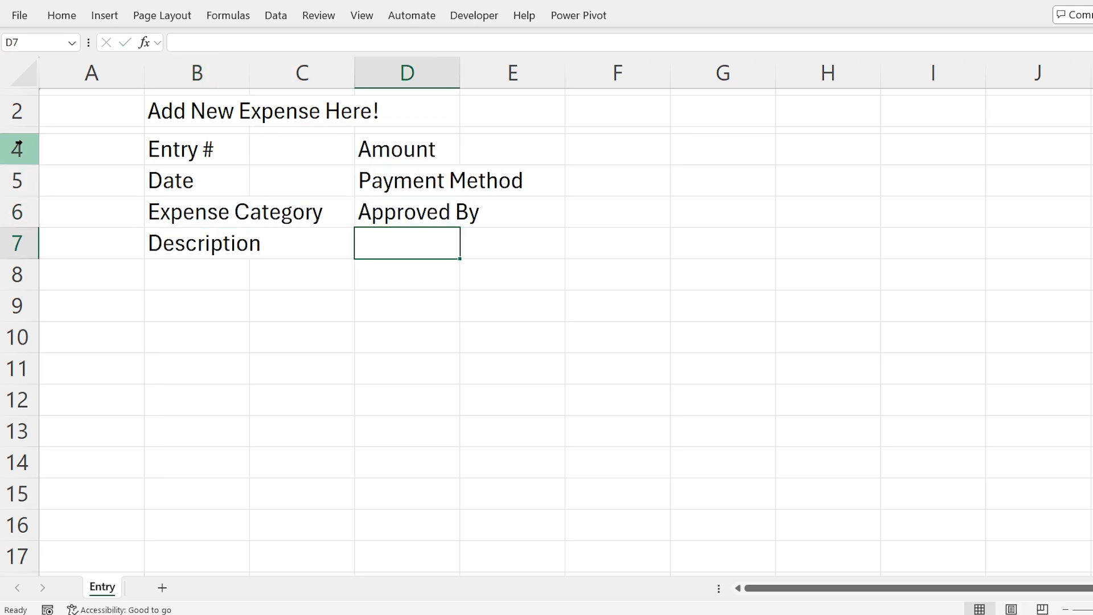
- Widen column B through the Column Width dialog
right_click(196, 72)
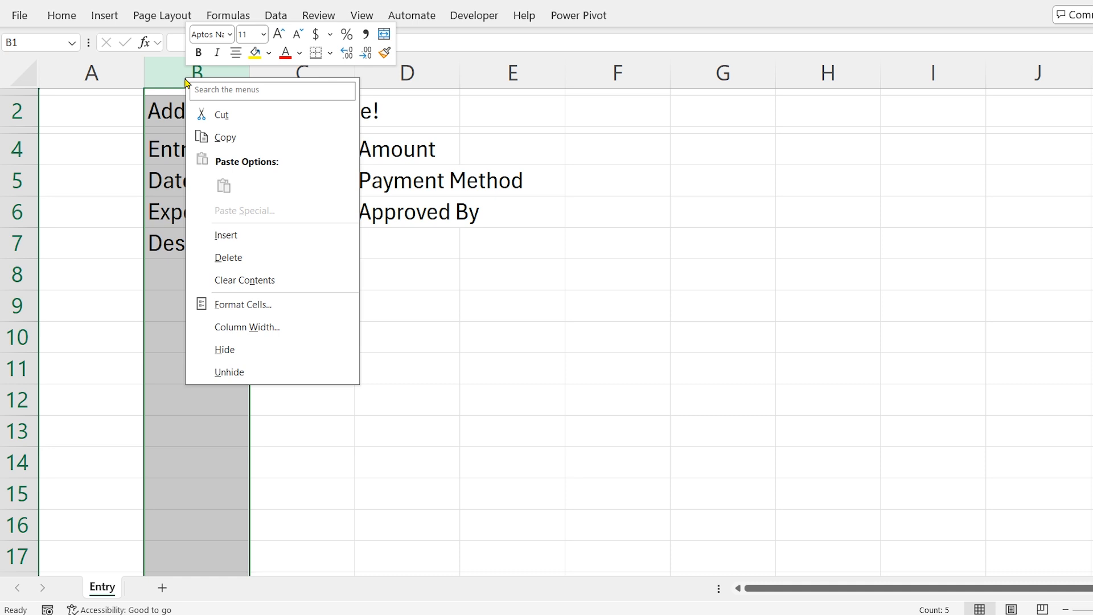
click(246, 326)
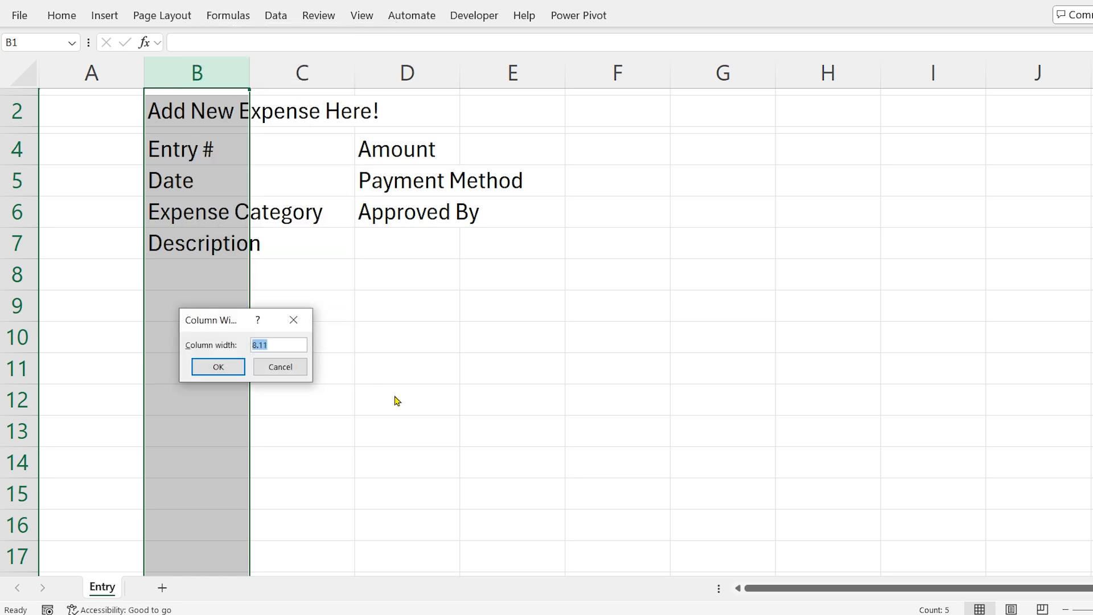
click(217, 367)
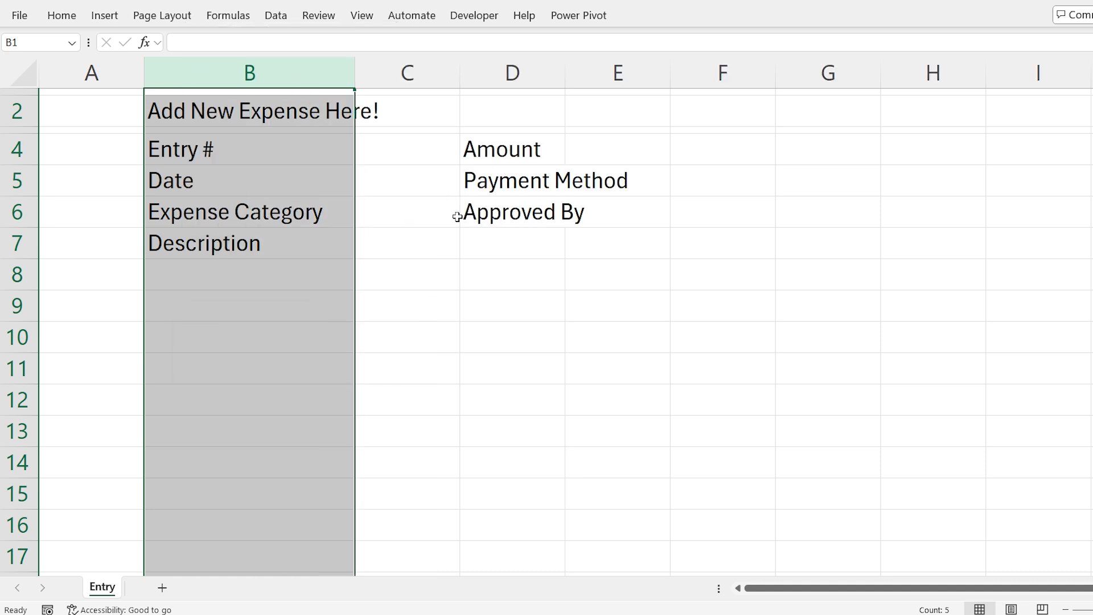
right_click(511, 72)
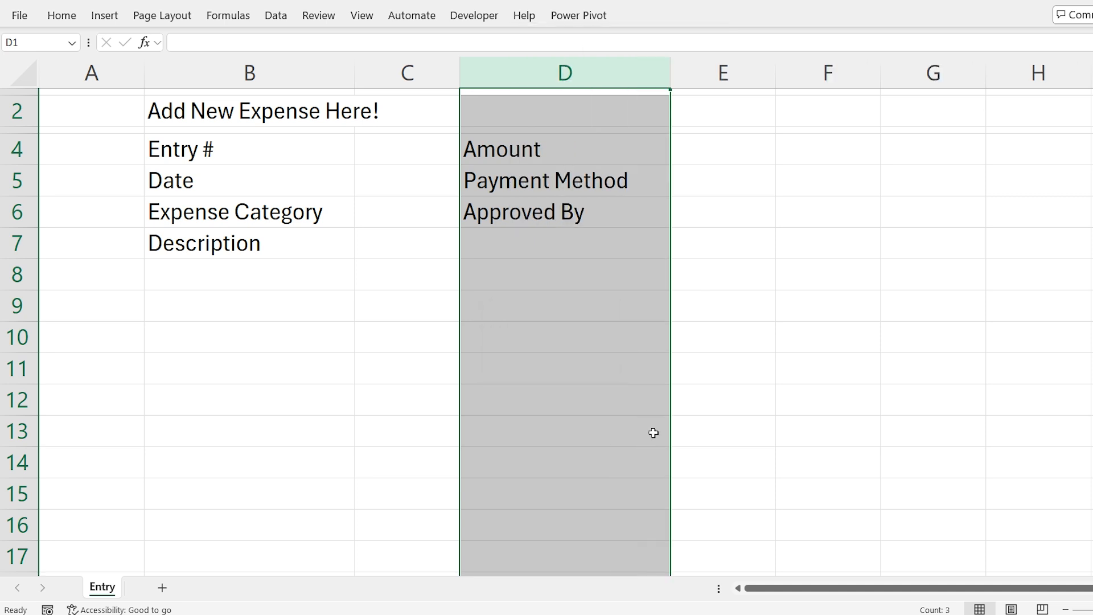
- Set custom widths for columns C and E
right_click(406, 72)
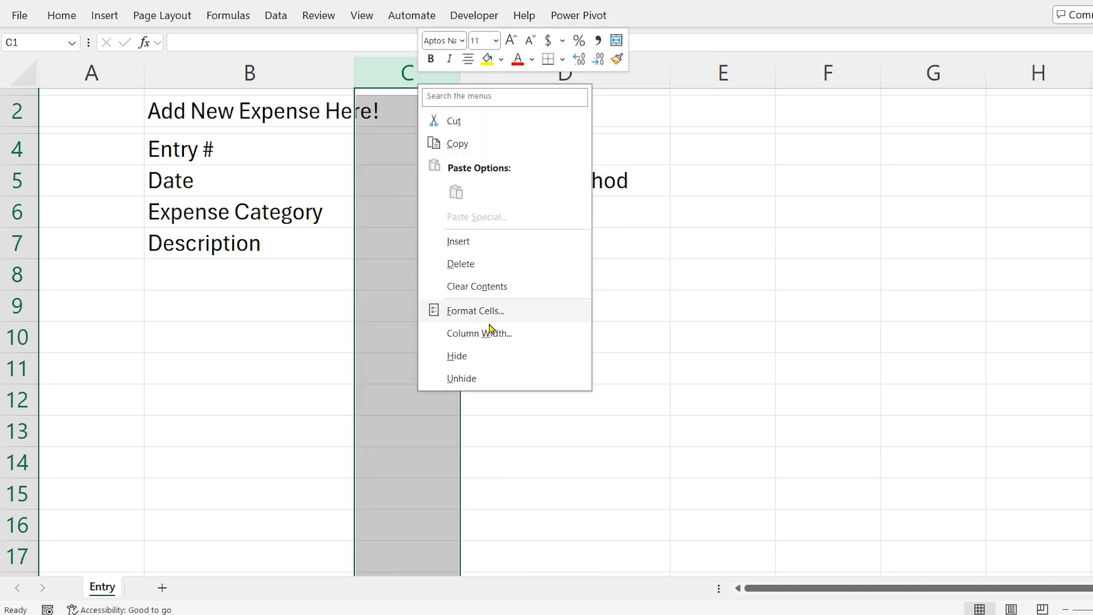
click(479, 333)
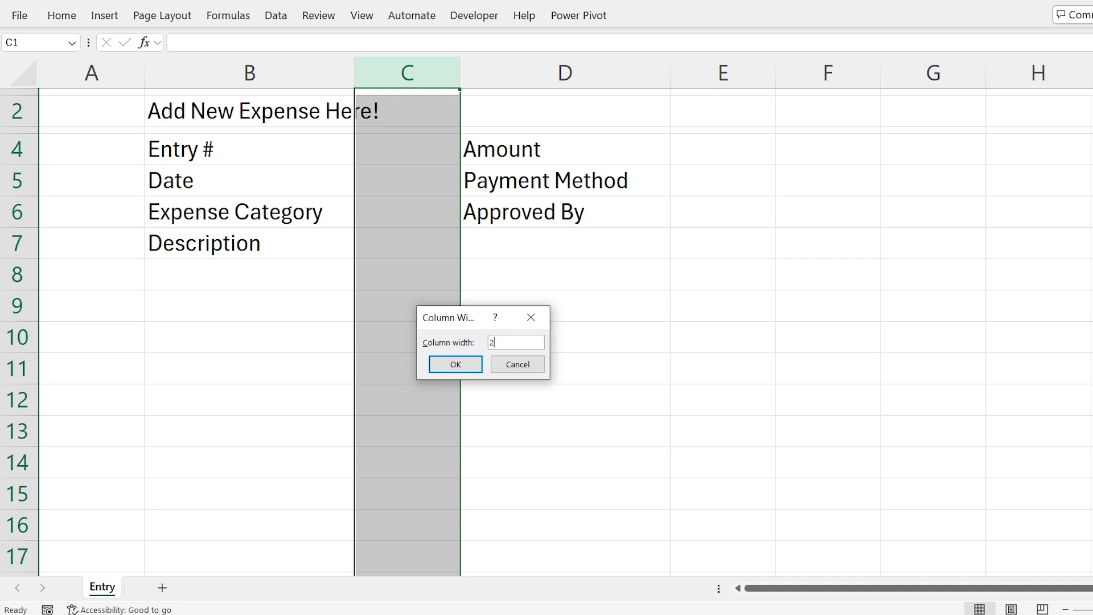
click(454, 364)
text(26)
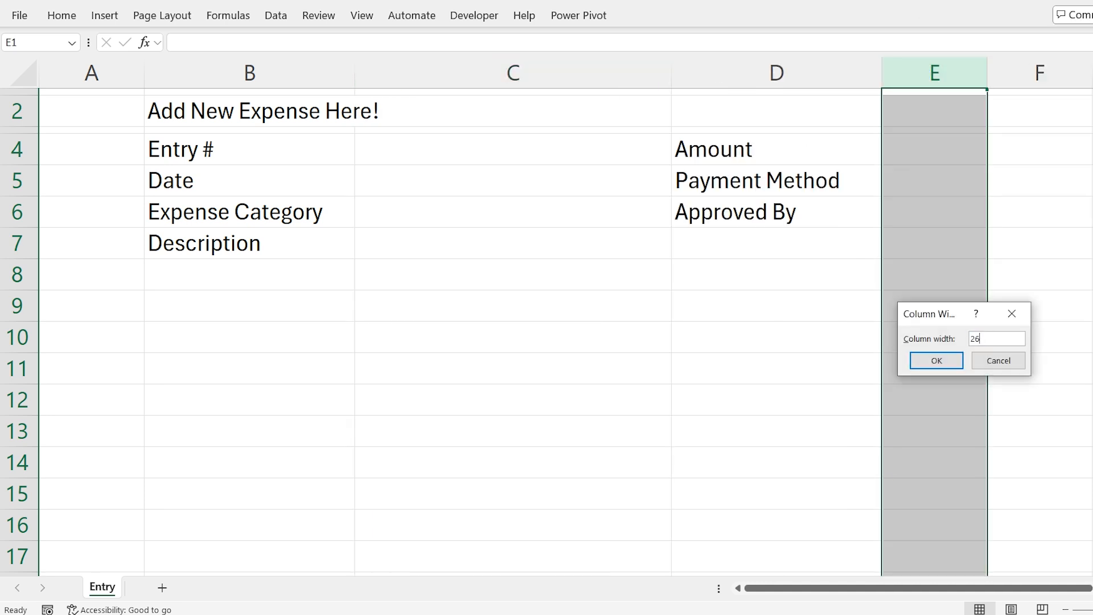
click(934, 360)
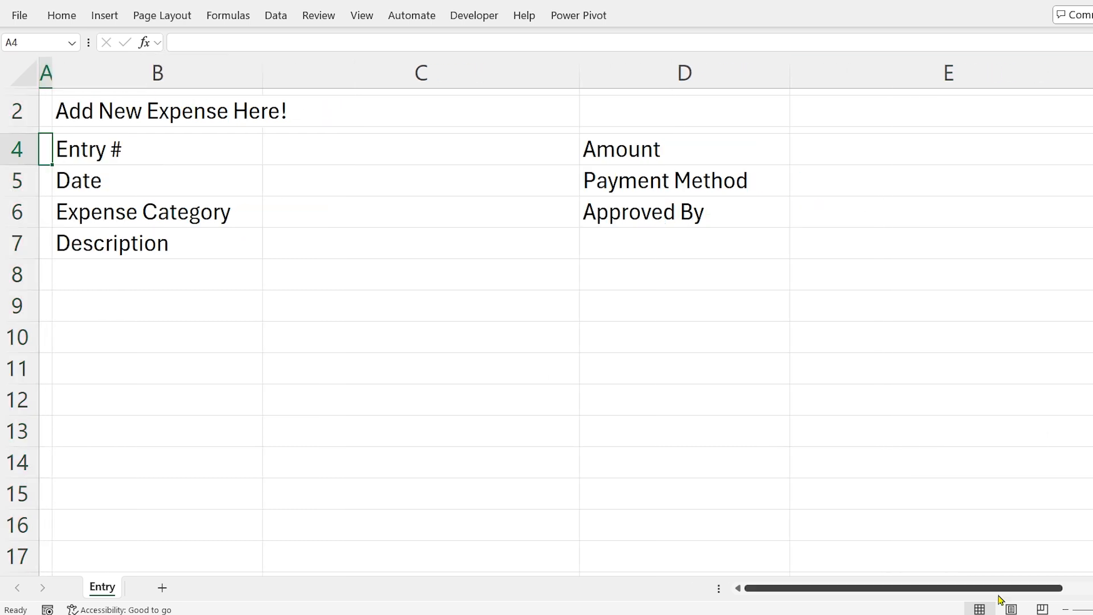
mouse_move(808, 305)
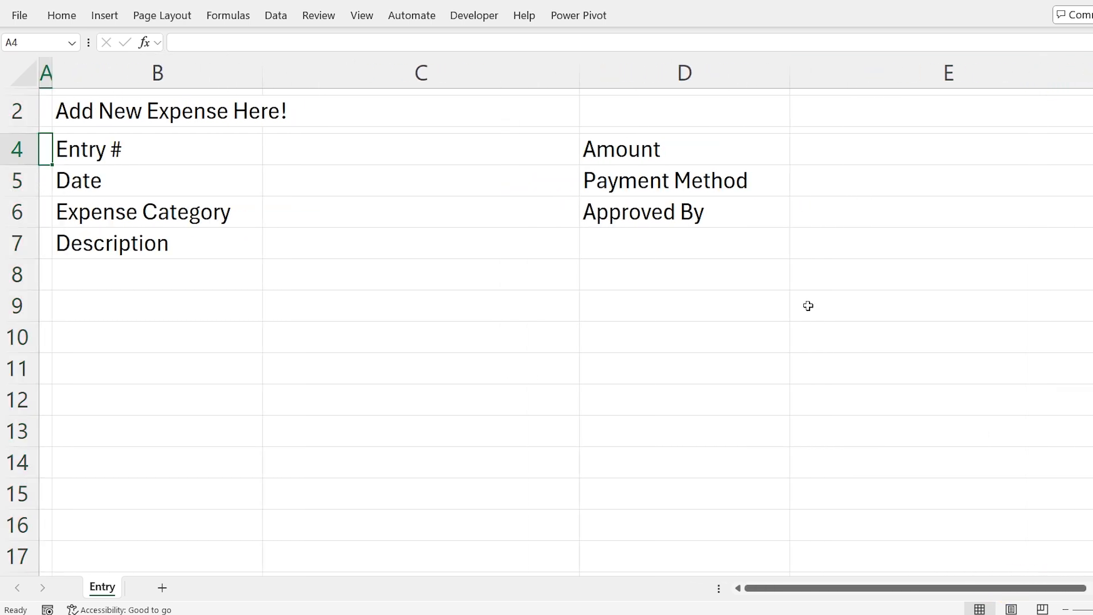
- Fill the title row B2:E2 with an orange background
click(171, 109)
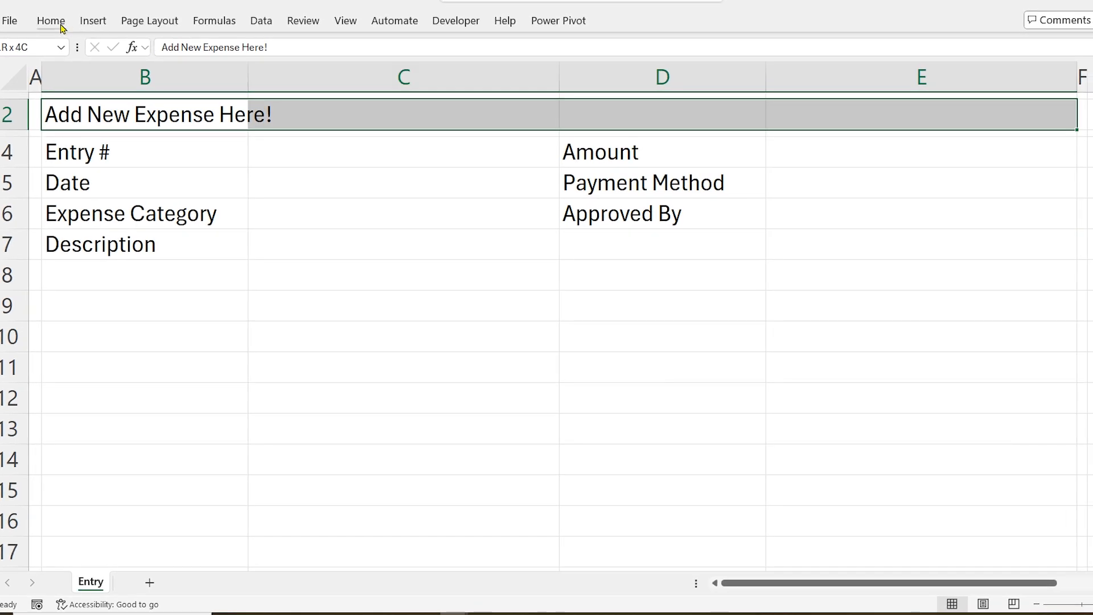
click(50, 21)
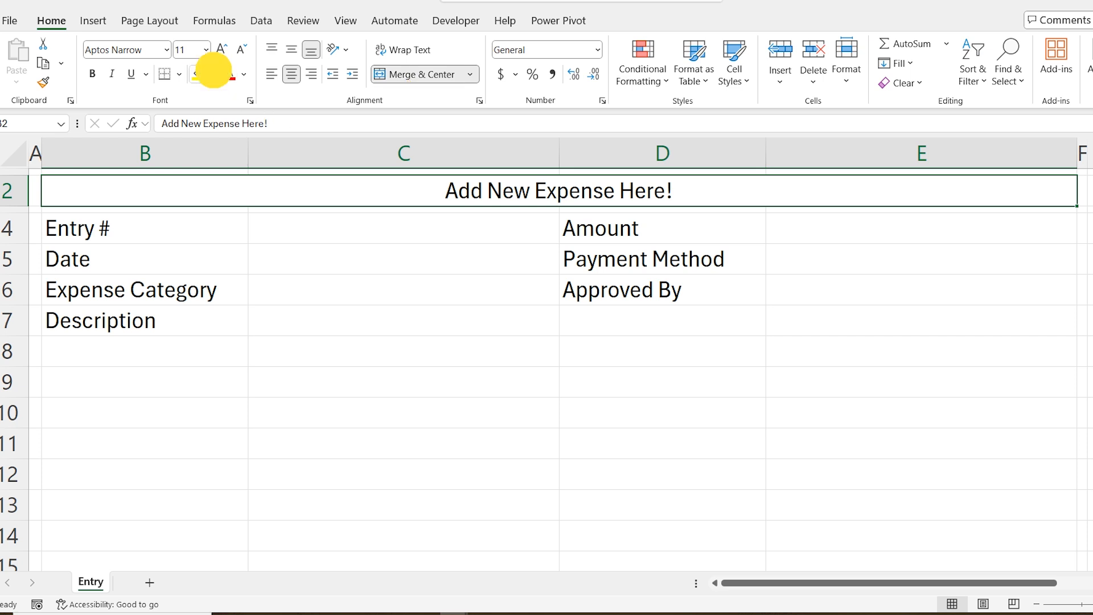
click(214, 75)
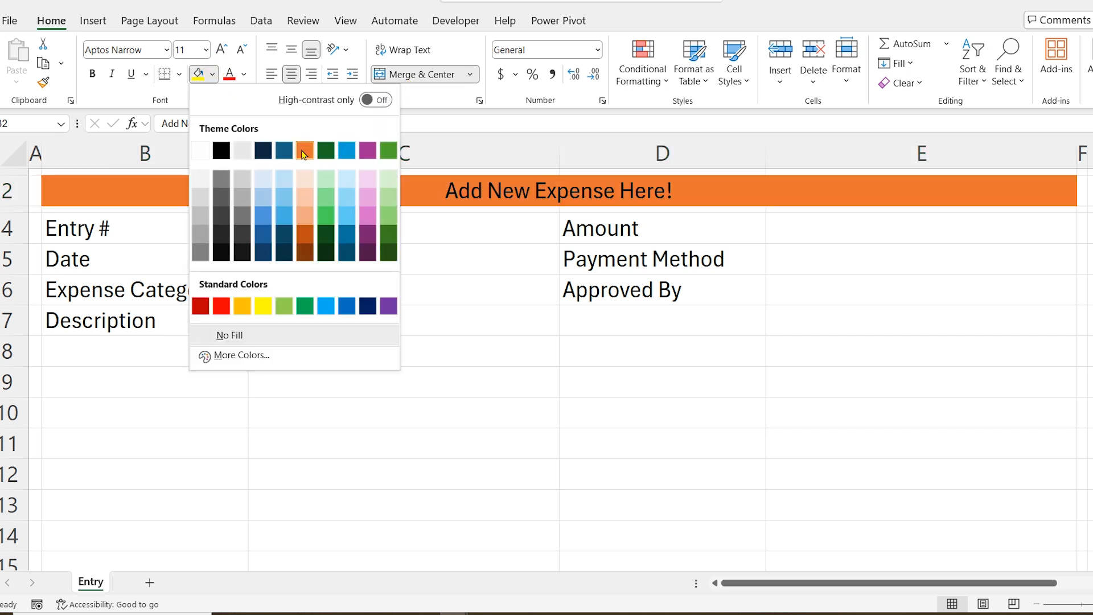
click(244, 74)
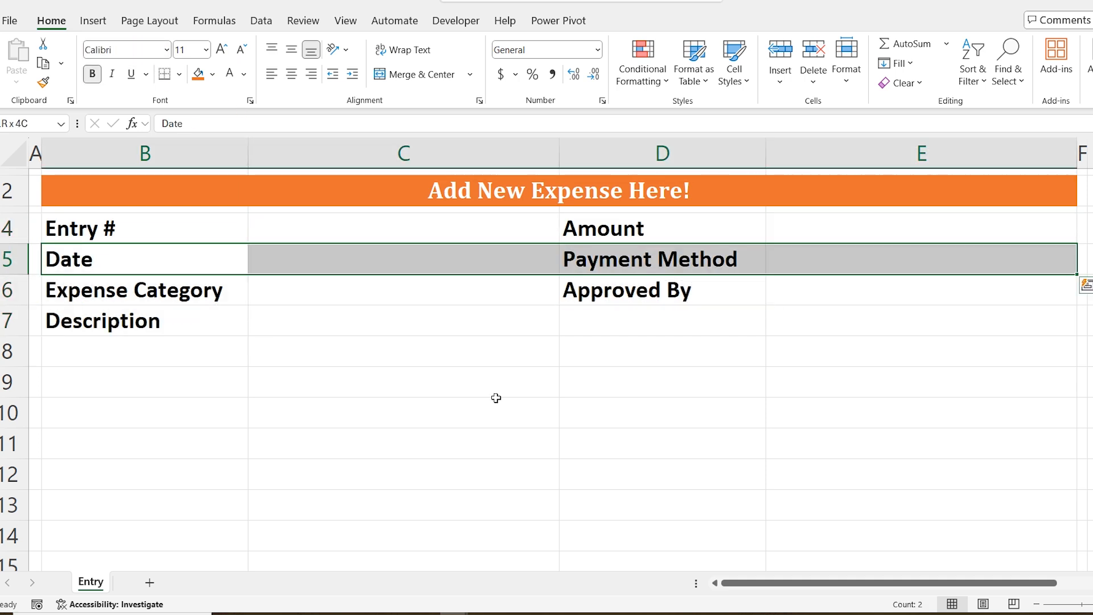
- Shade the Date row light orange and paste that format onto rows 6-7
click(216, 74)
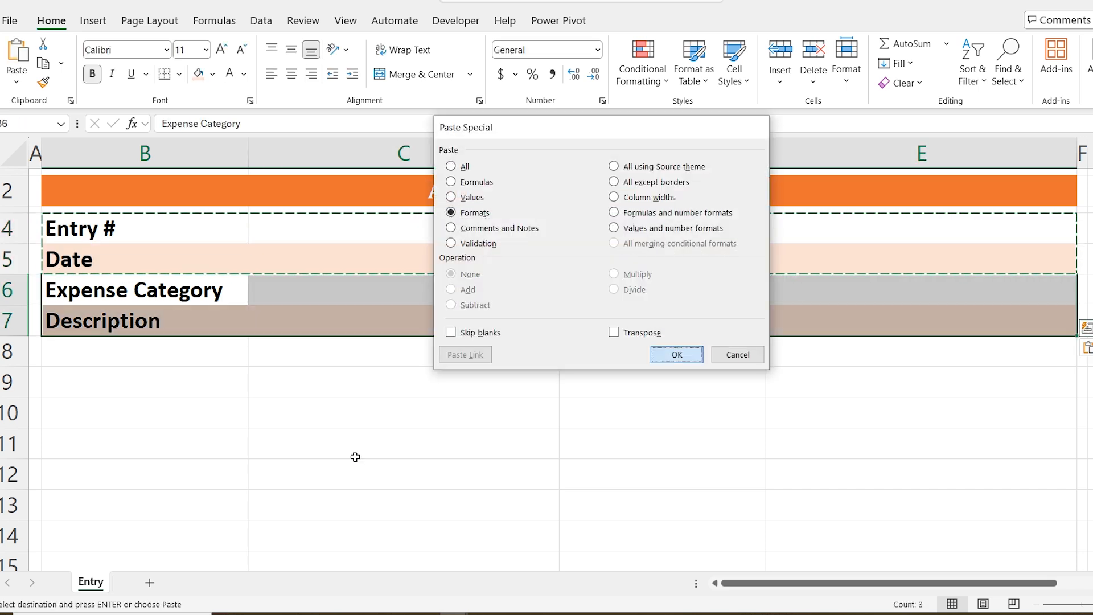
click(676, 354)
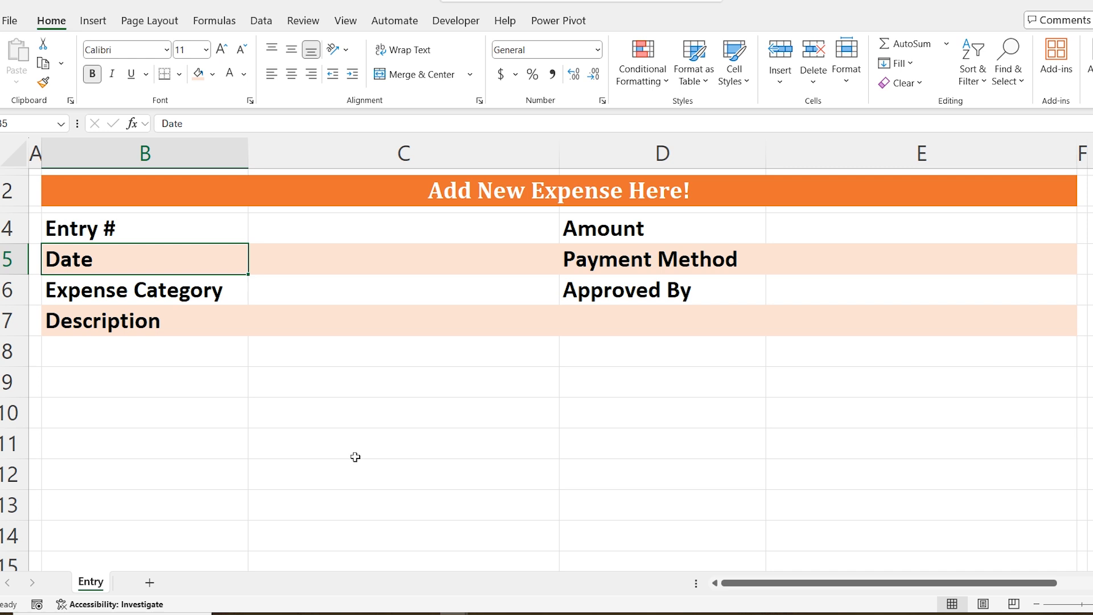
mouse_move(345, 20)
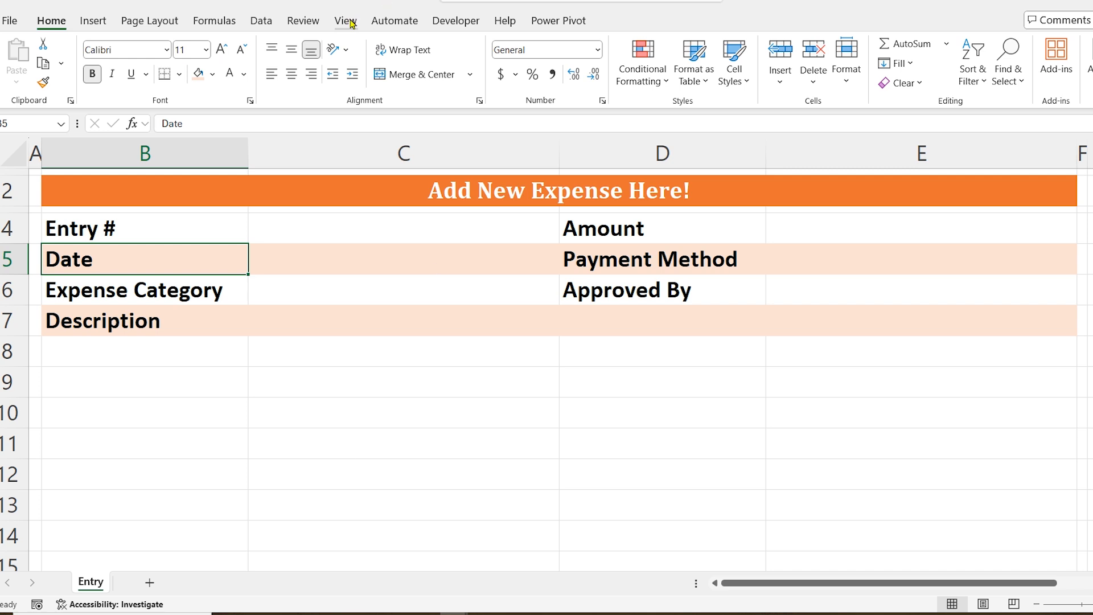
- Turn off gridlines on the Entry sheet for a clean form background
click(344, 21)
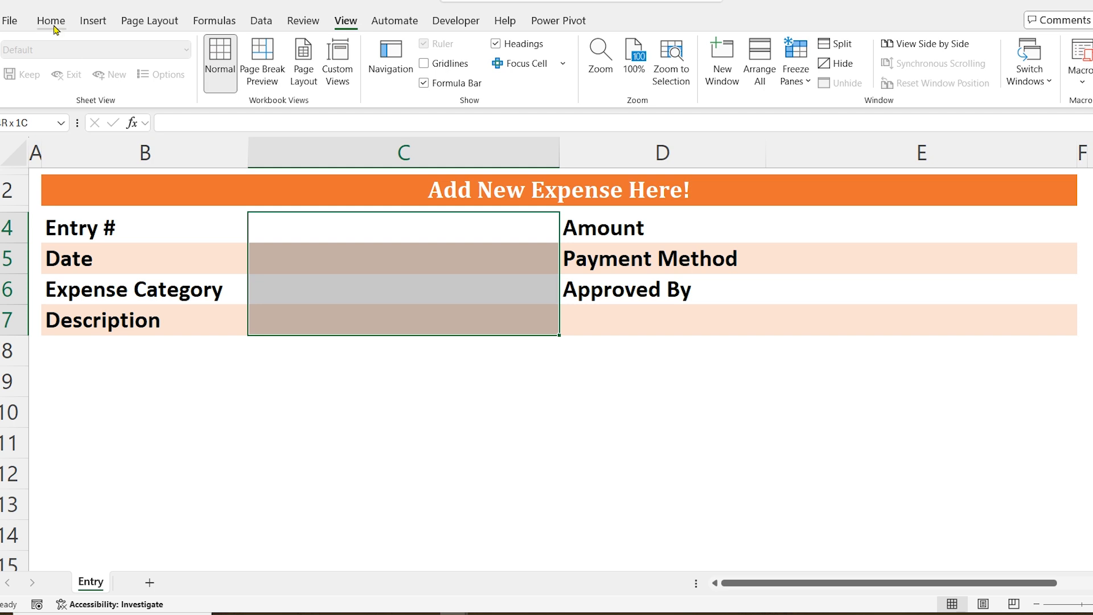
click(50, 21)
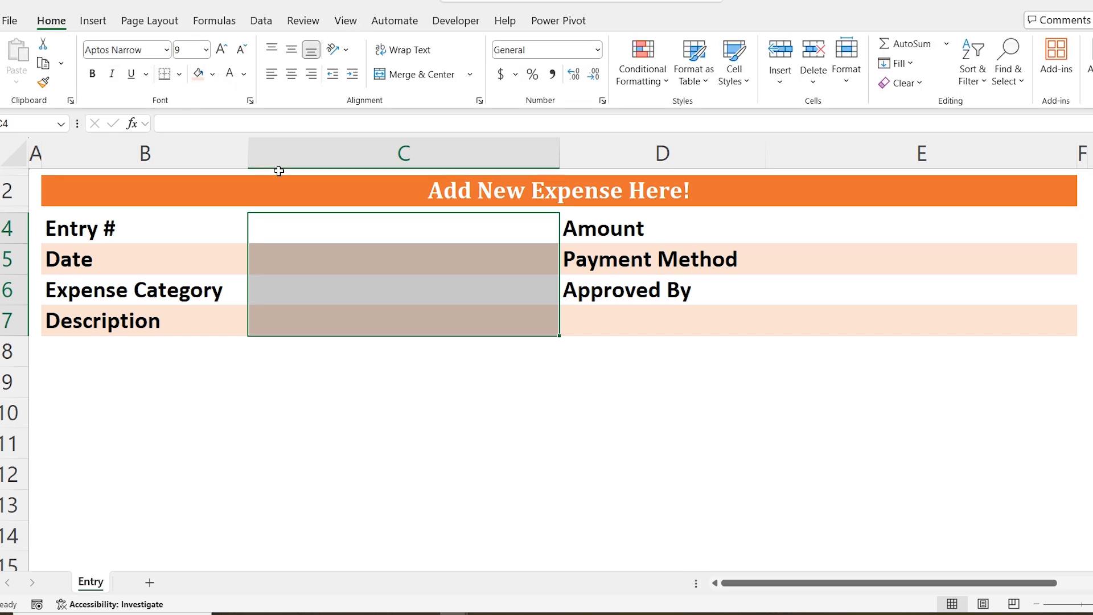
click(920, 228)
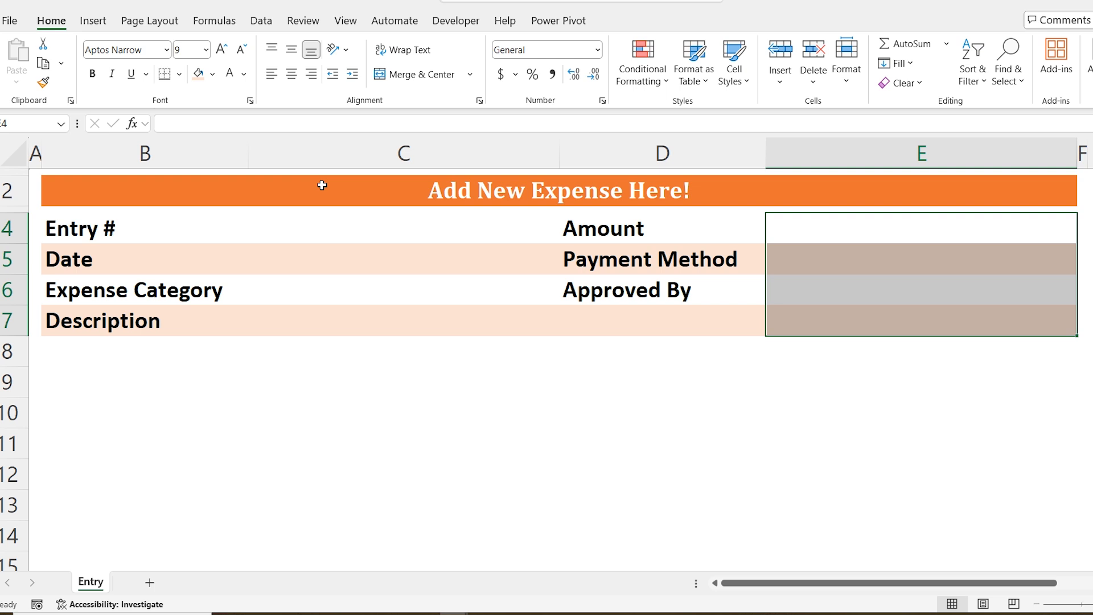
click(93, 20)
text(Add)
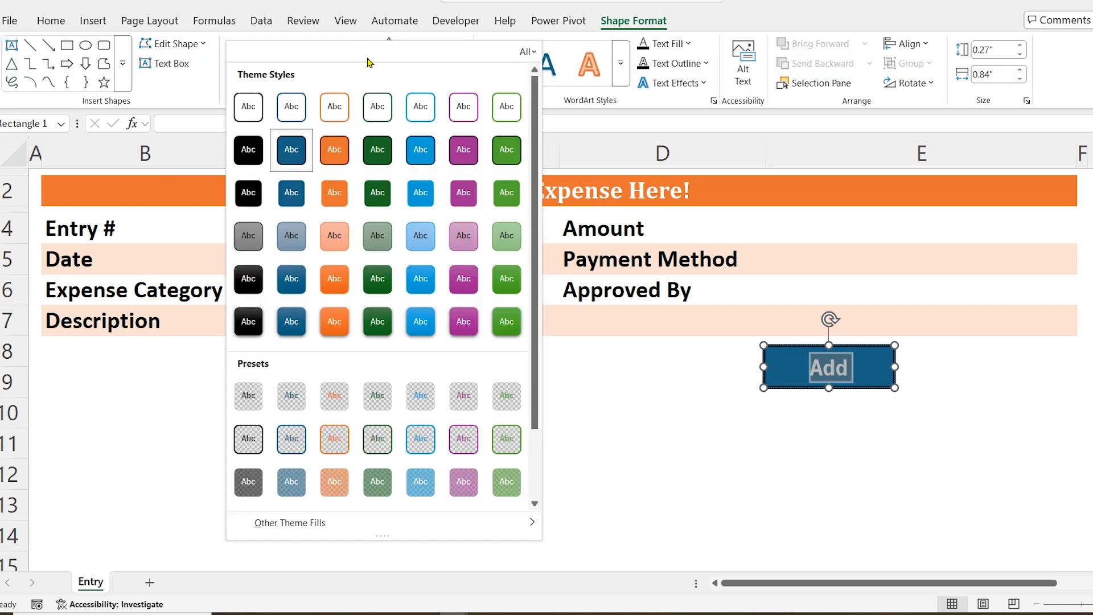
- Style the Add button dark green and create the list sheet for dropdown values
click(376, 150)
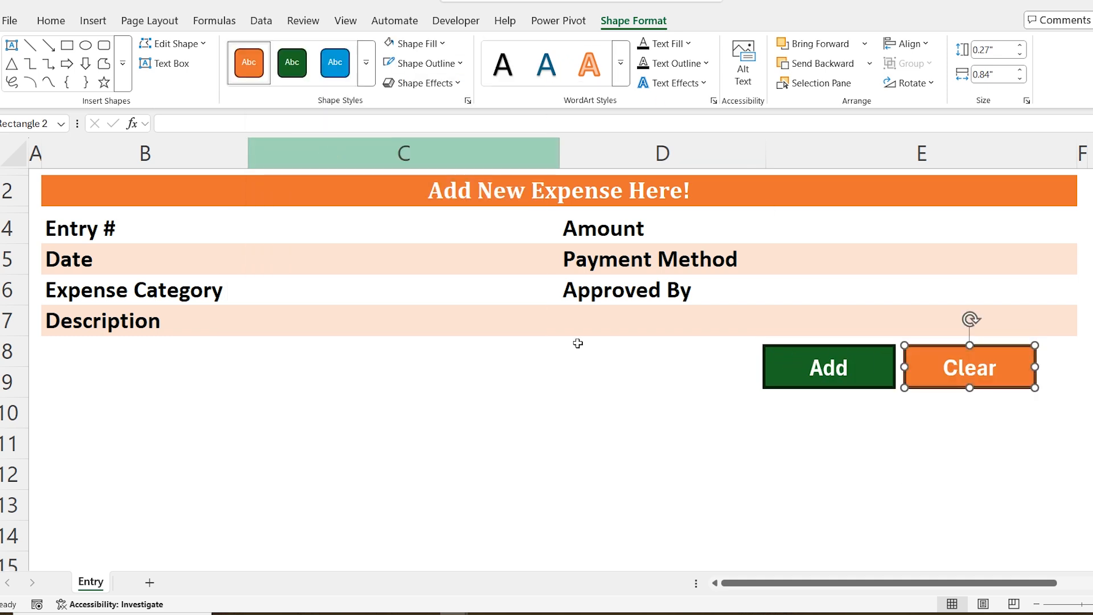
click(137, 582)
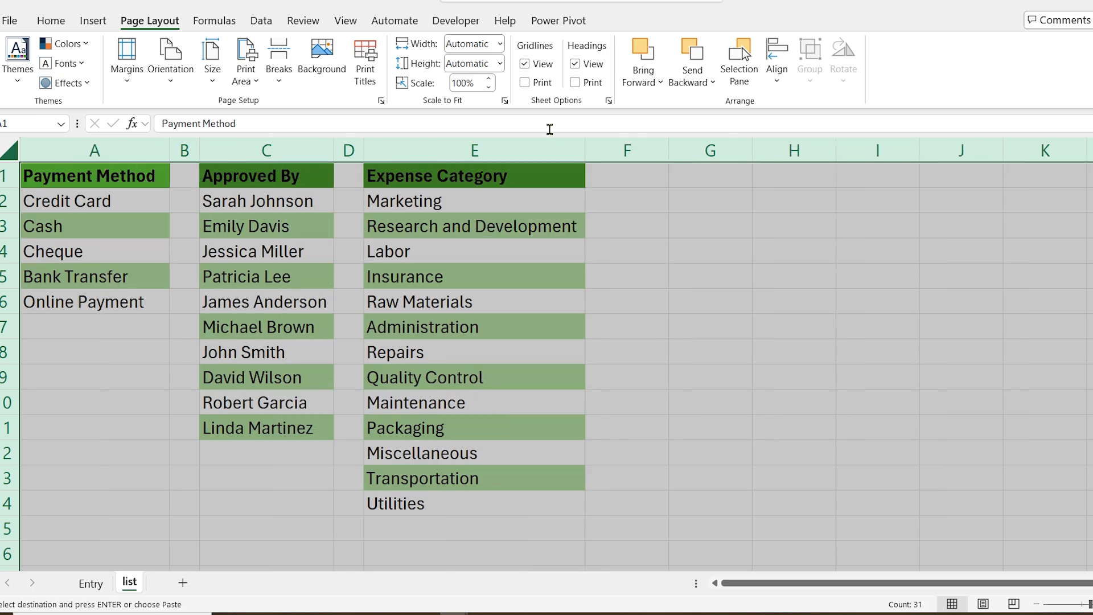
- Give the Expense Category cell C6 a list validation sourced from the list sheet
click(90, 583)
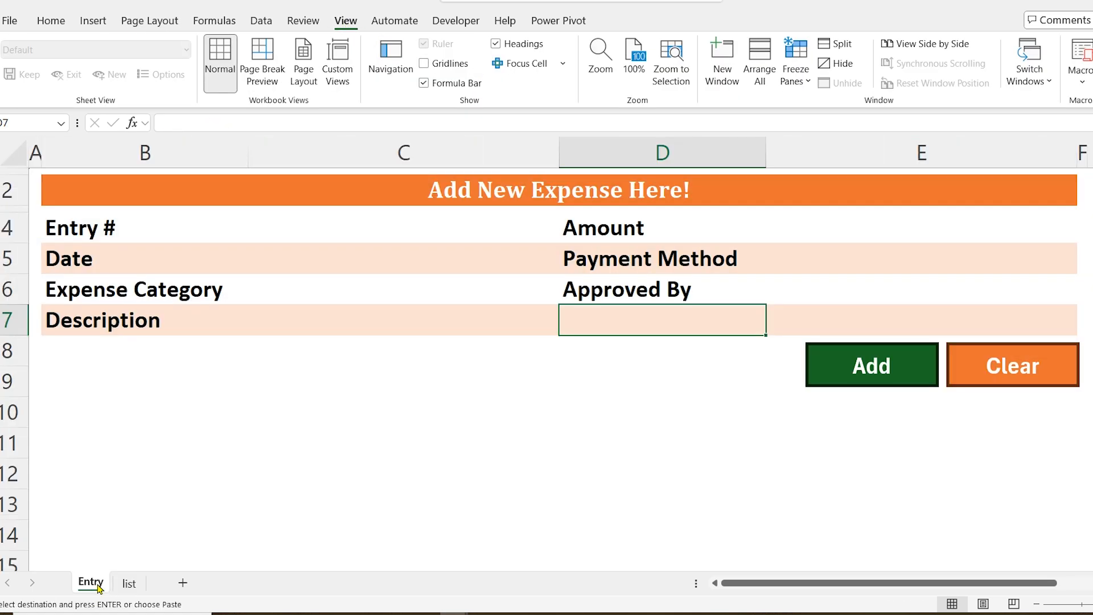
click(404, 289)
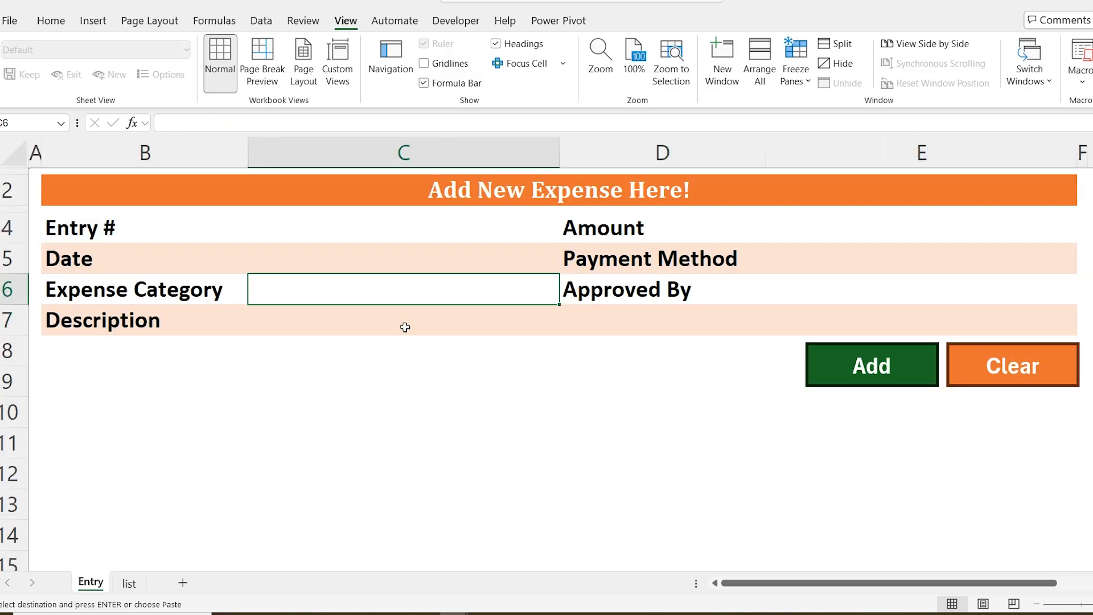
click(261, 21)
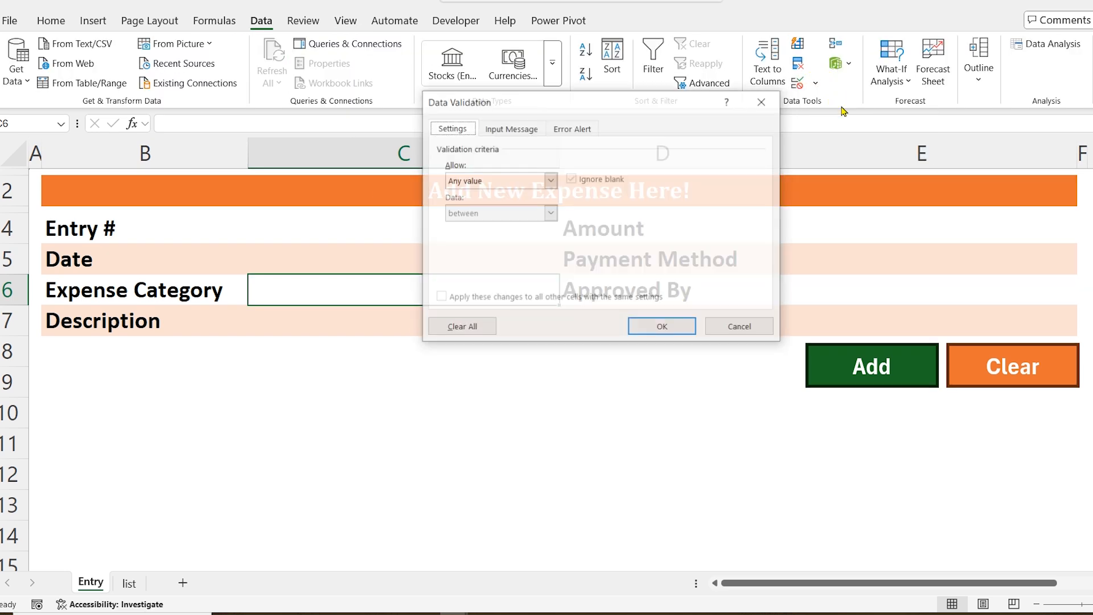
click(551, 180)
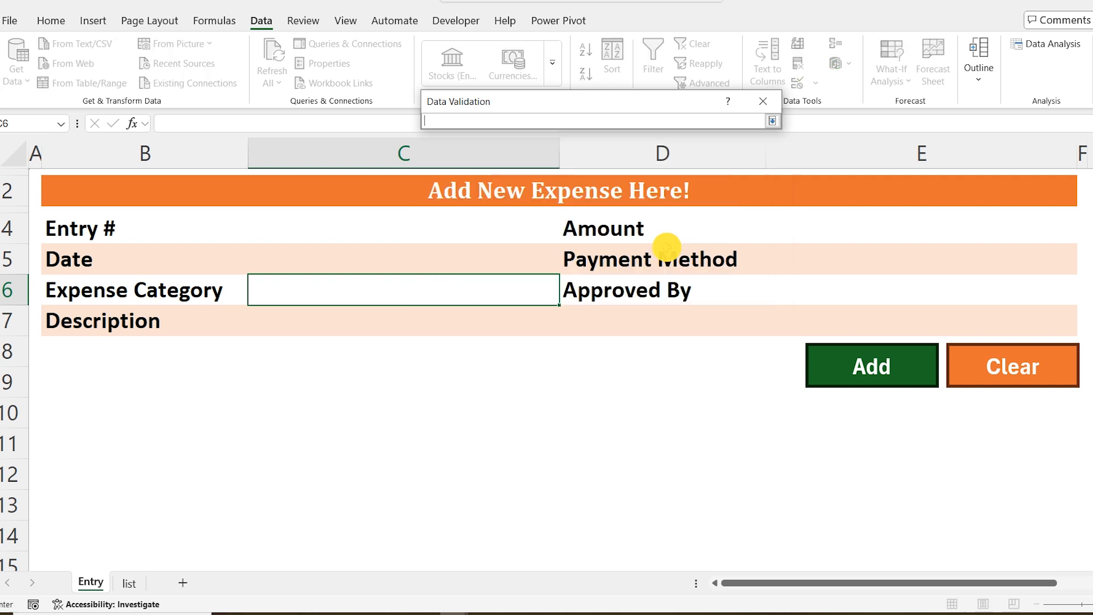
click(129, 582)
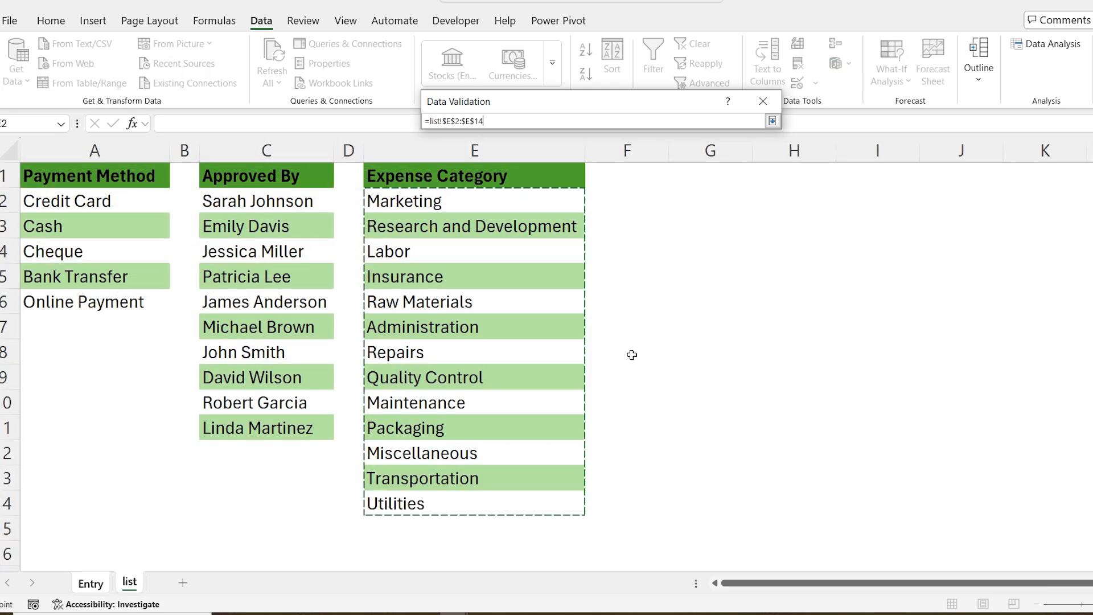
click(90, 582)
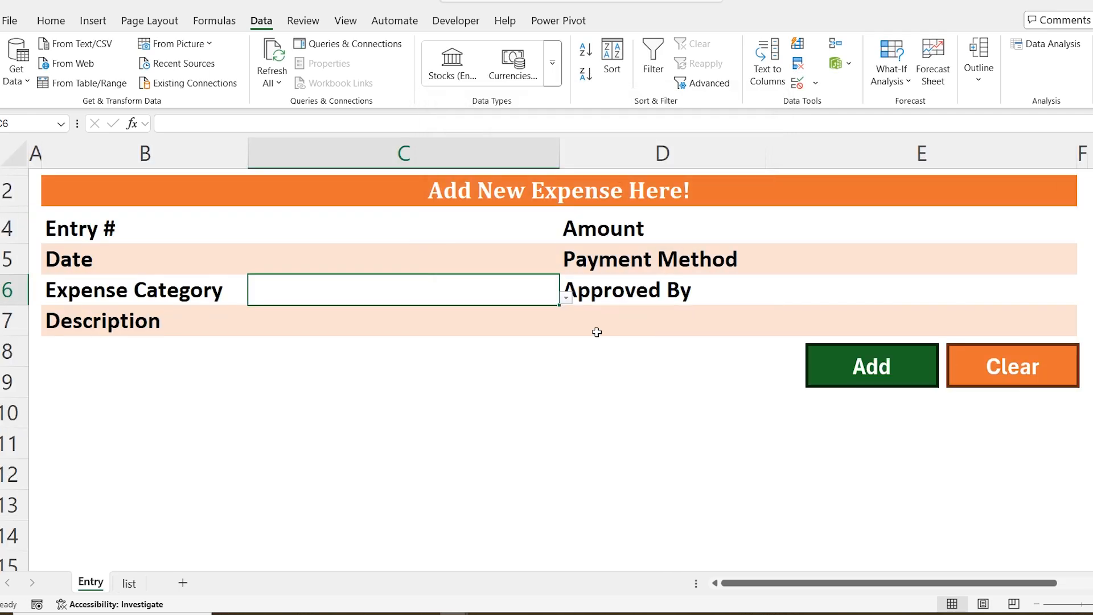
click(661, 258)
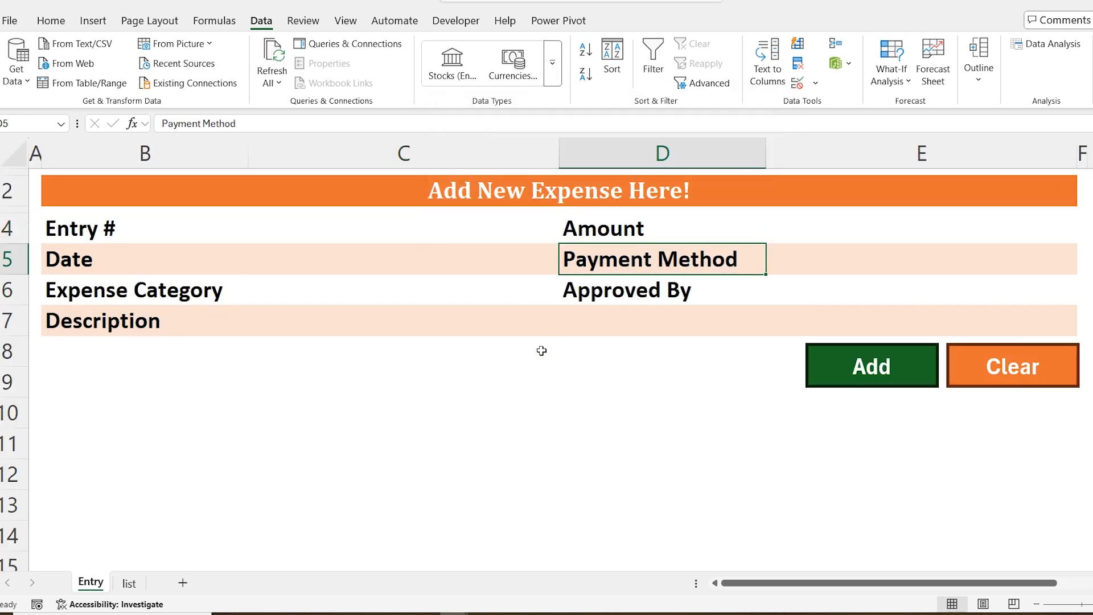
- Give the Payment Method cell E5 a dropdown of the payment methods on the list sheet
click(920, 259)
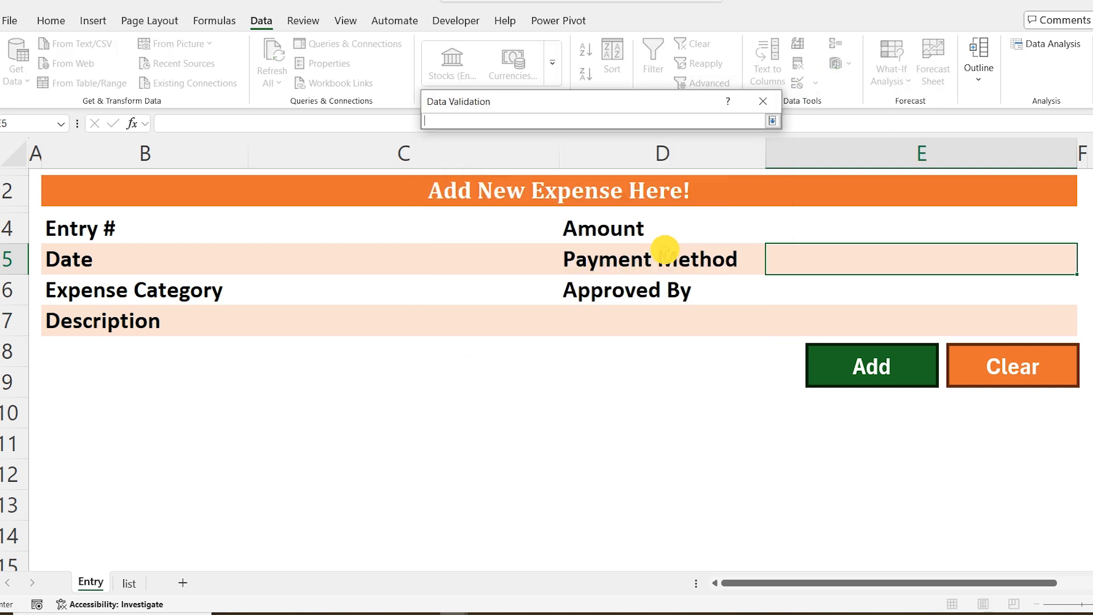
click(129, 582)
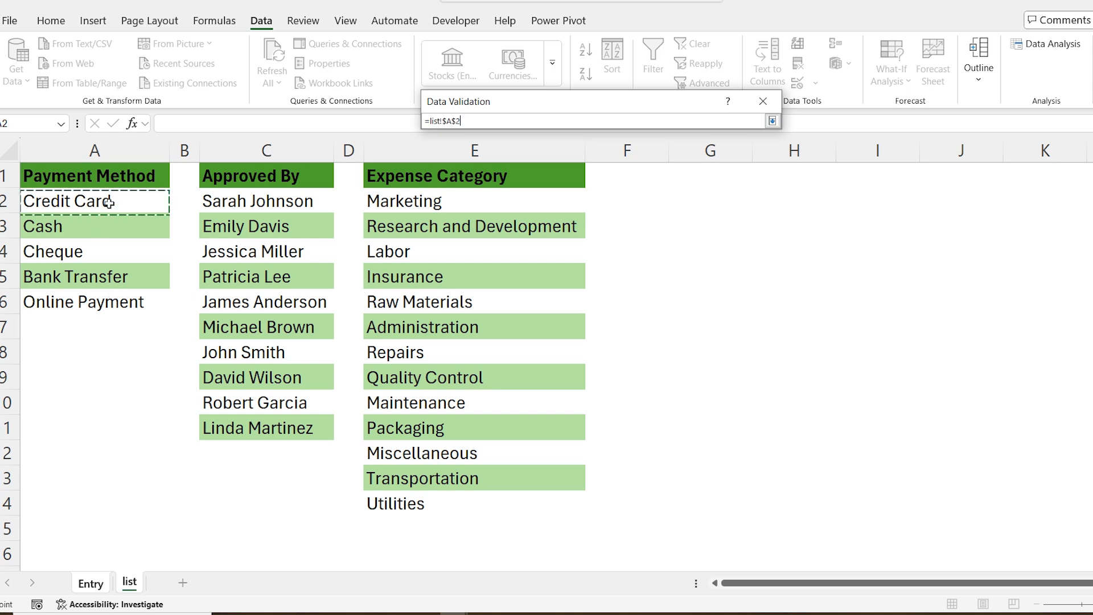
click(771, 121)
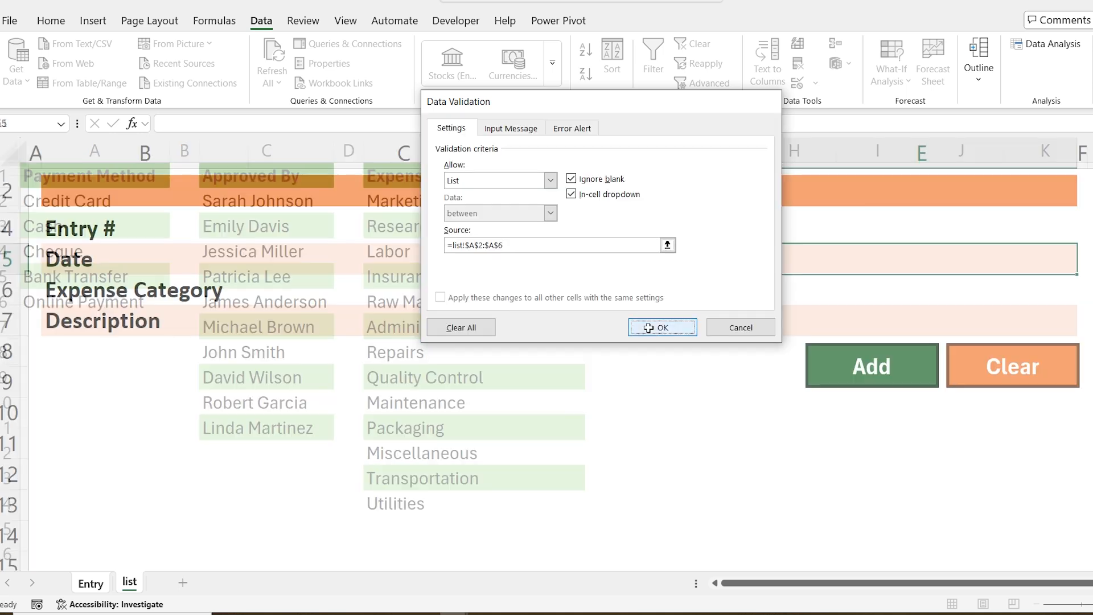
click(661, 327)
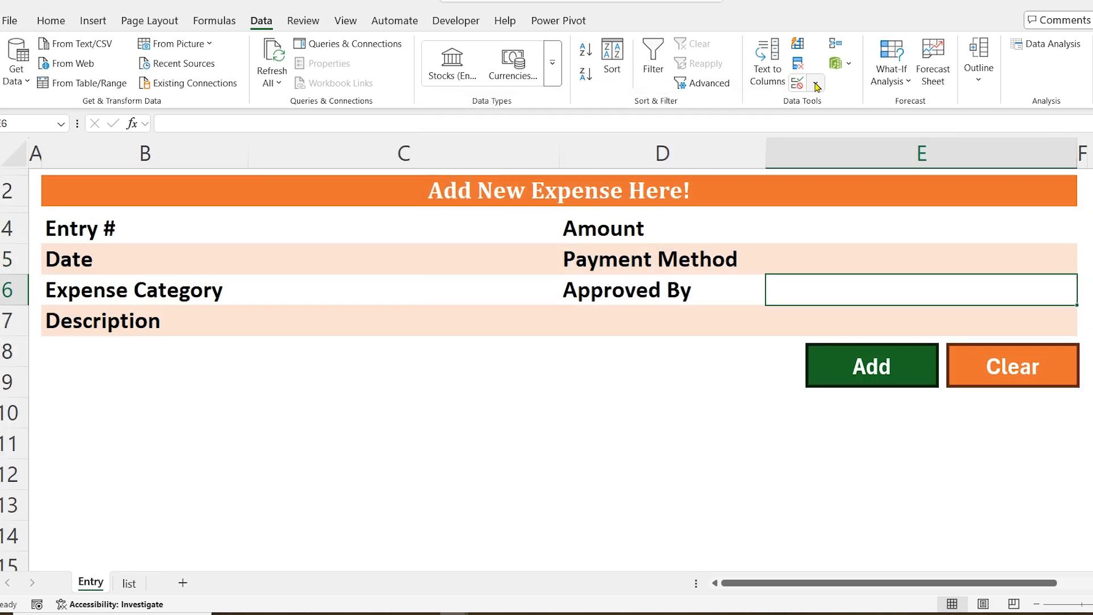
- Give Approved By in E6 a dropdown from list!$C$2:$C$11 and pick an approver to test it
click(797, 83)
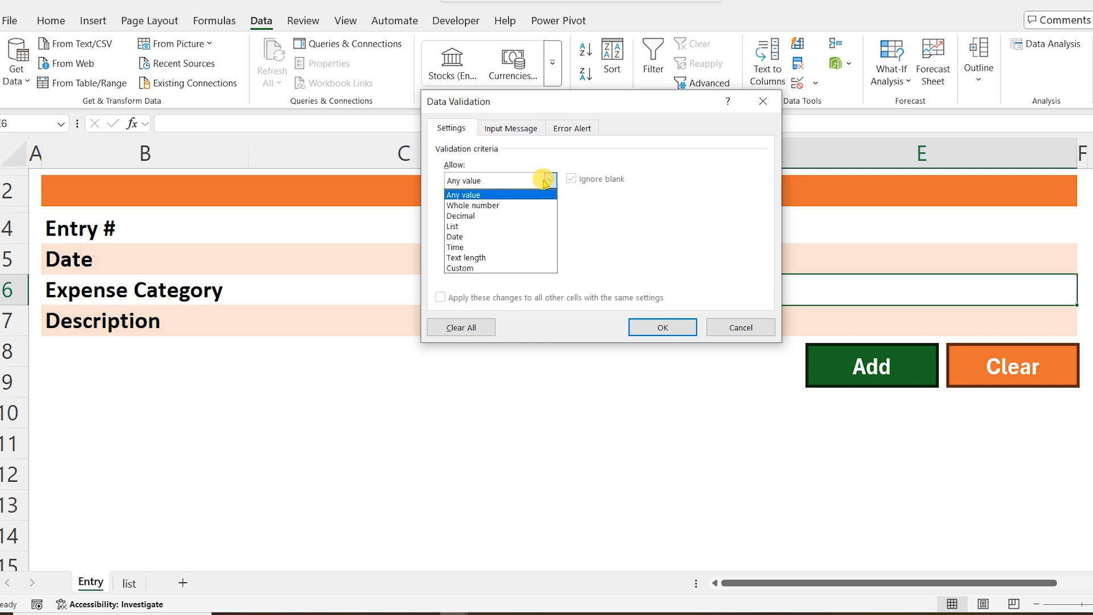
click(771, 121)
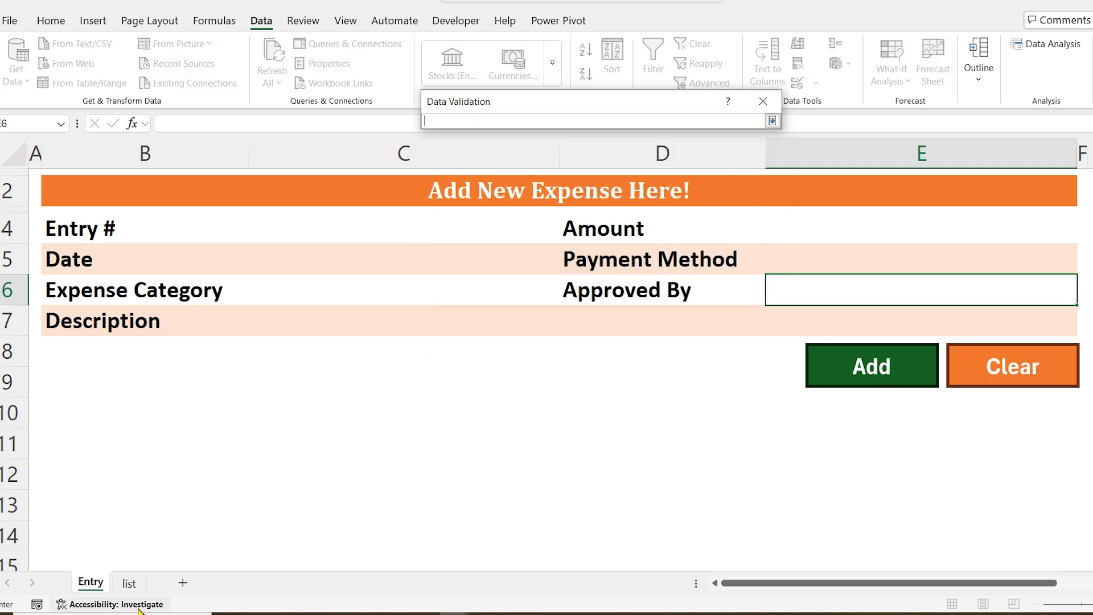
click(129, 581)
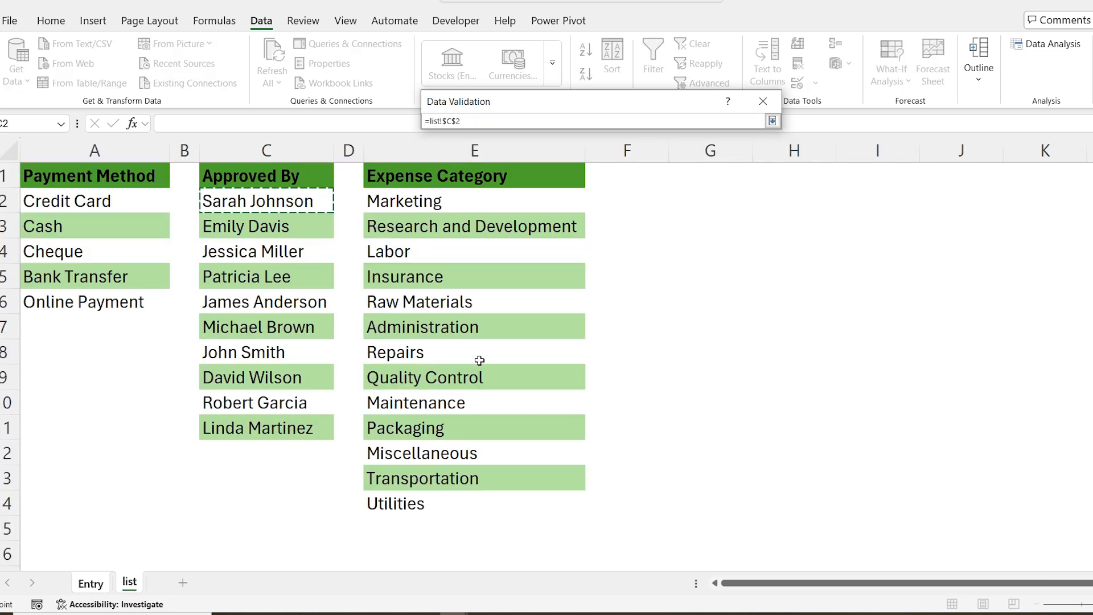
click(90, 582)
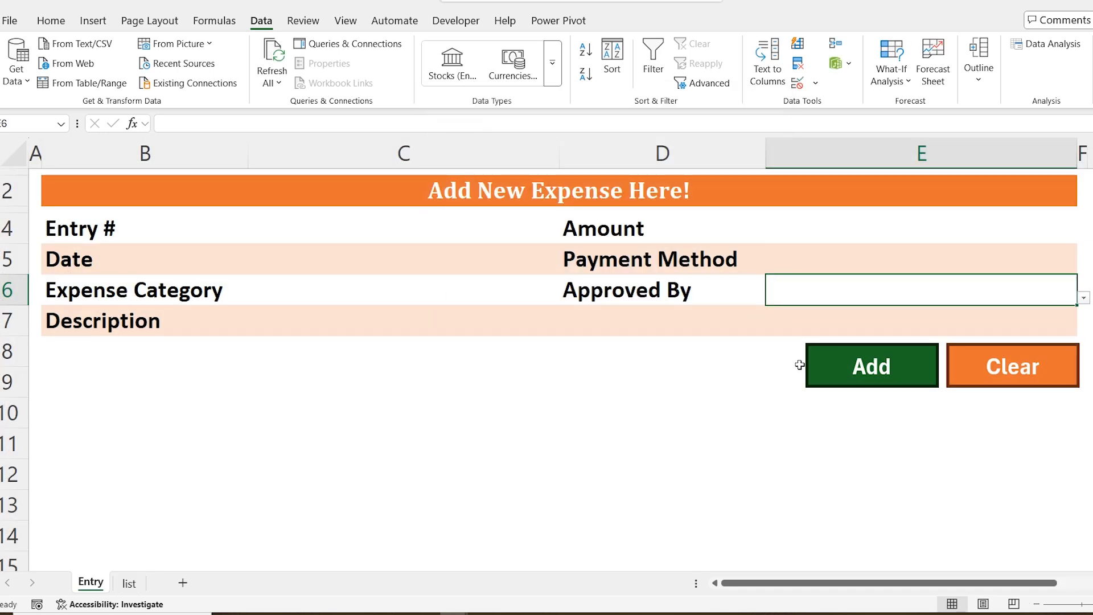
click(1081, 297)
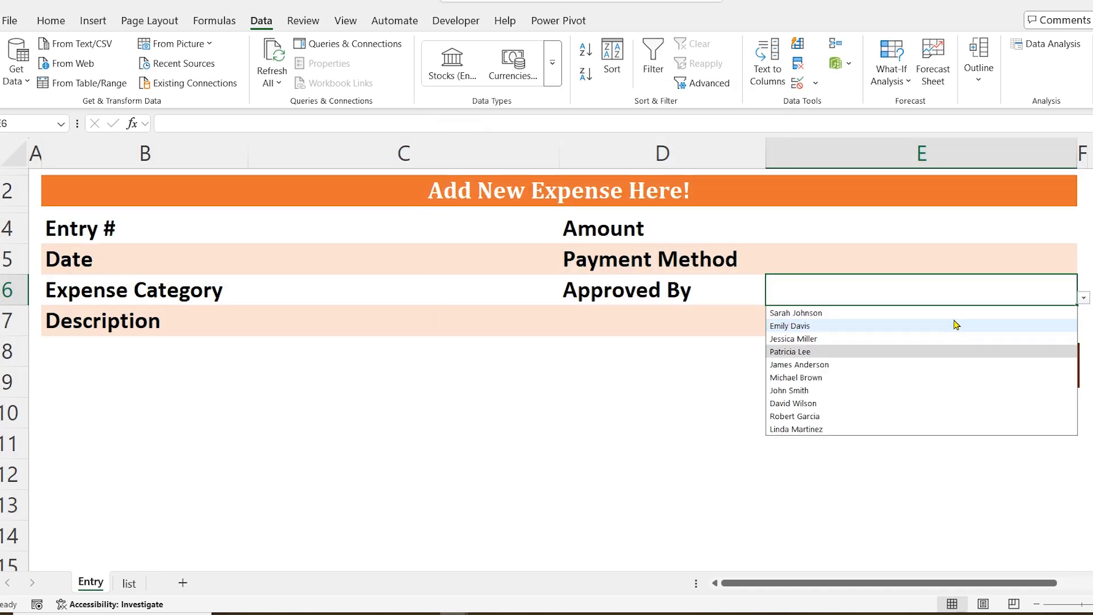
click(791, 352)
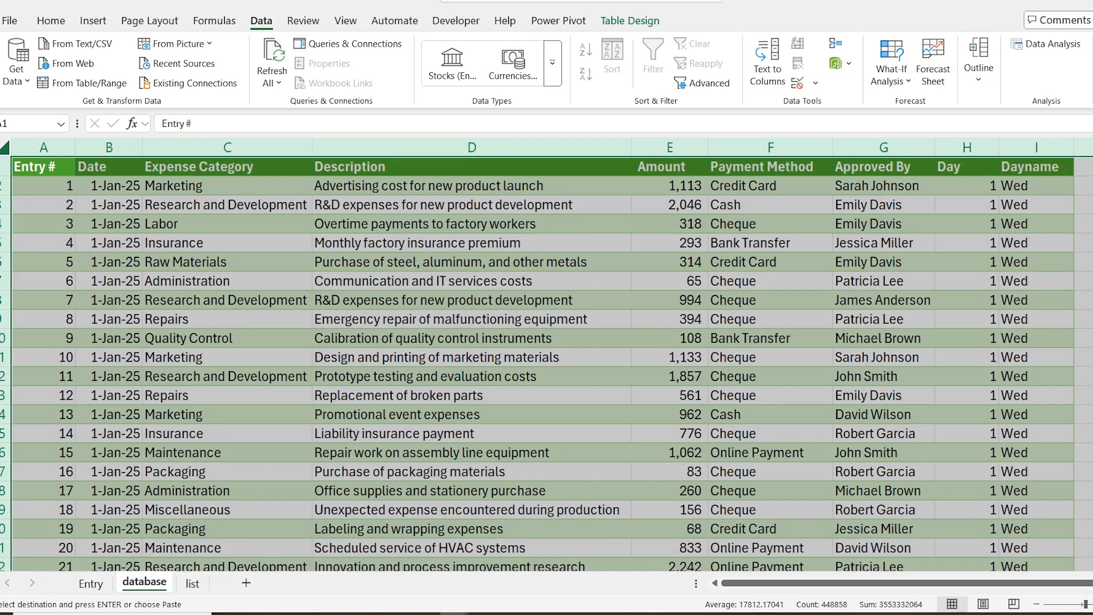
- Enter =MAX(database!A:A)+1 in C4 so Entry # shows 50001
click(90, 583)
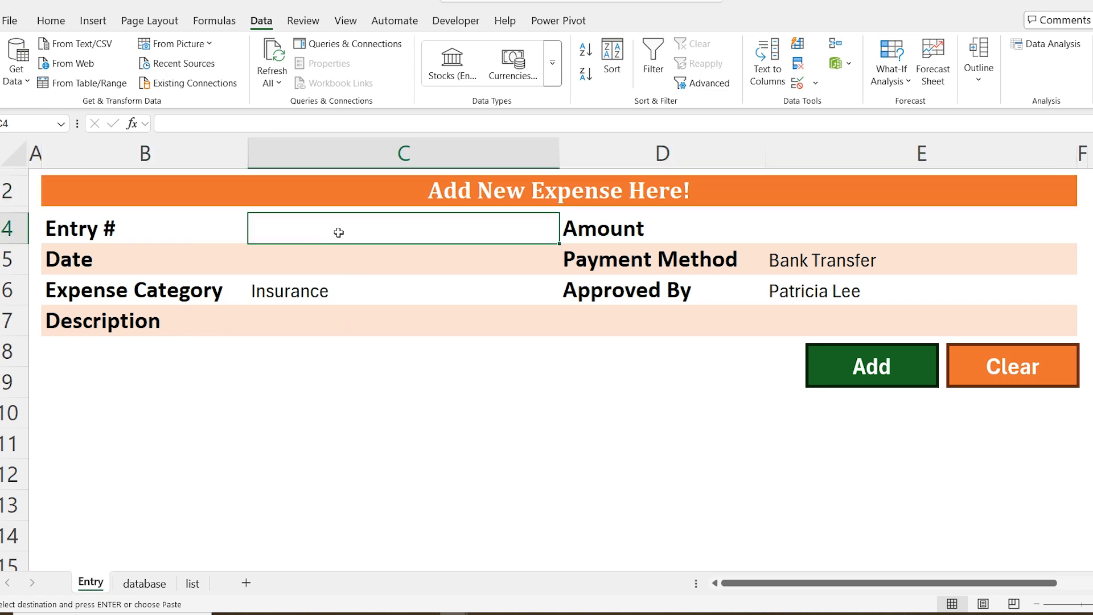
text(=max)
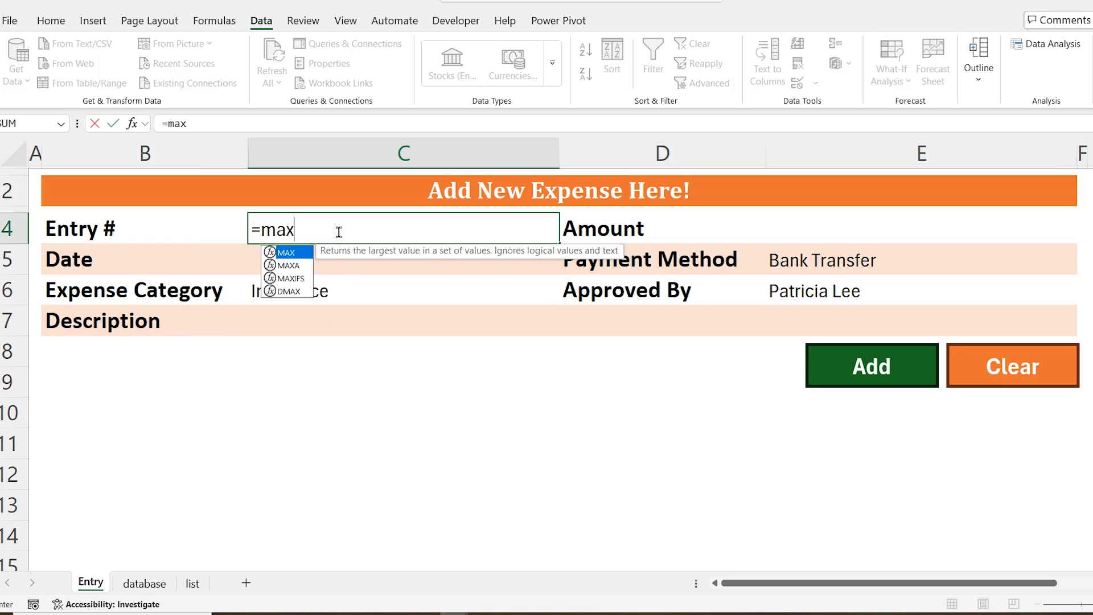
click(144, 583)
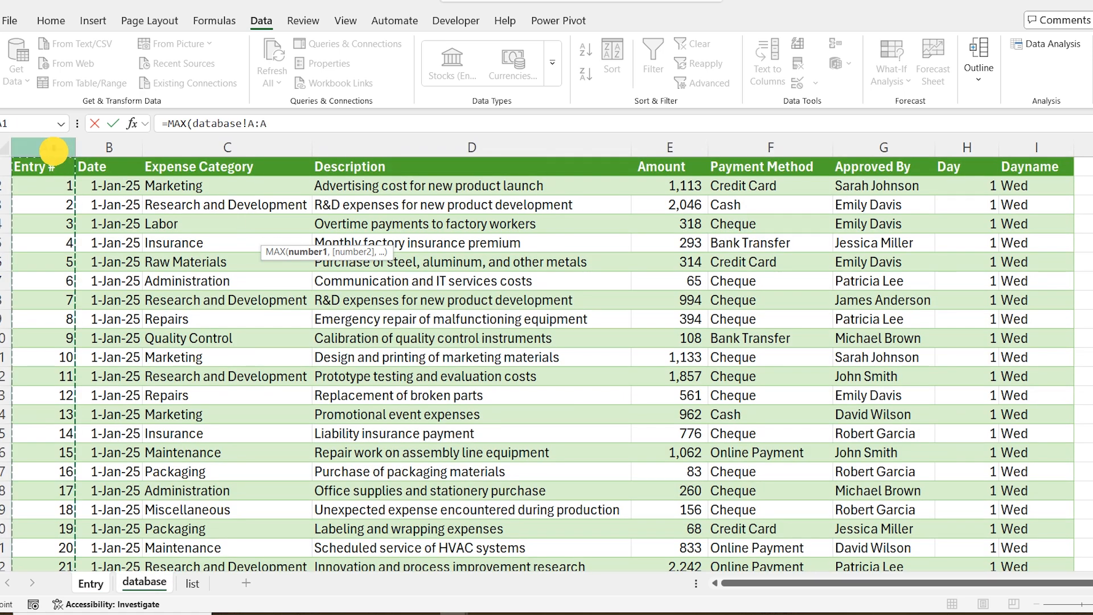
click(90, 583)
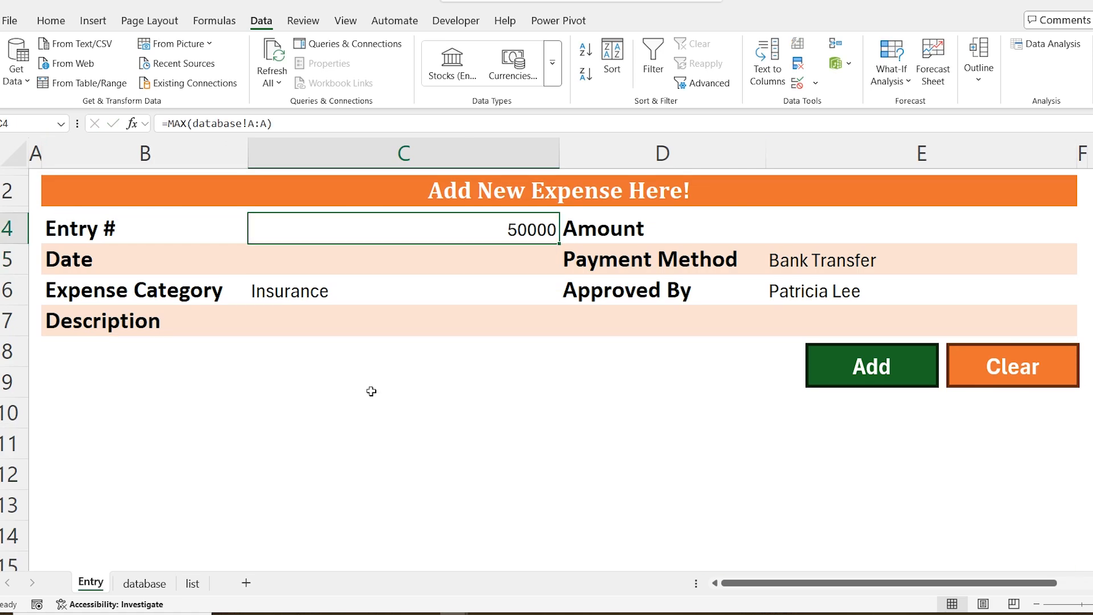
text(+1)
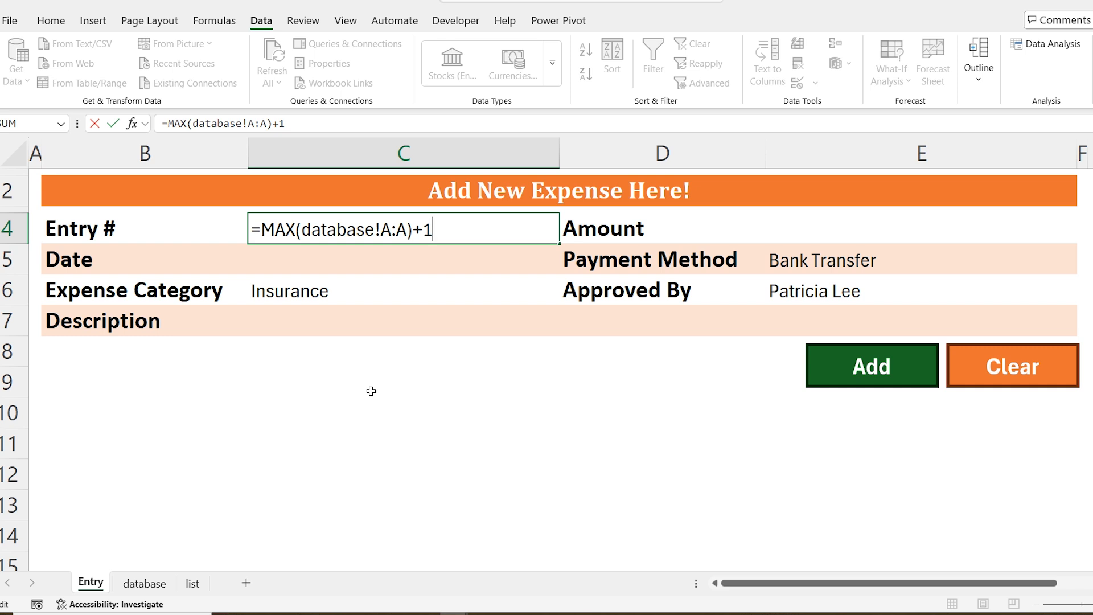
key(Return)
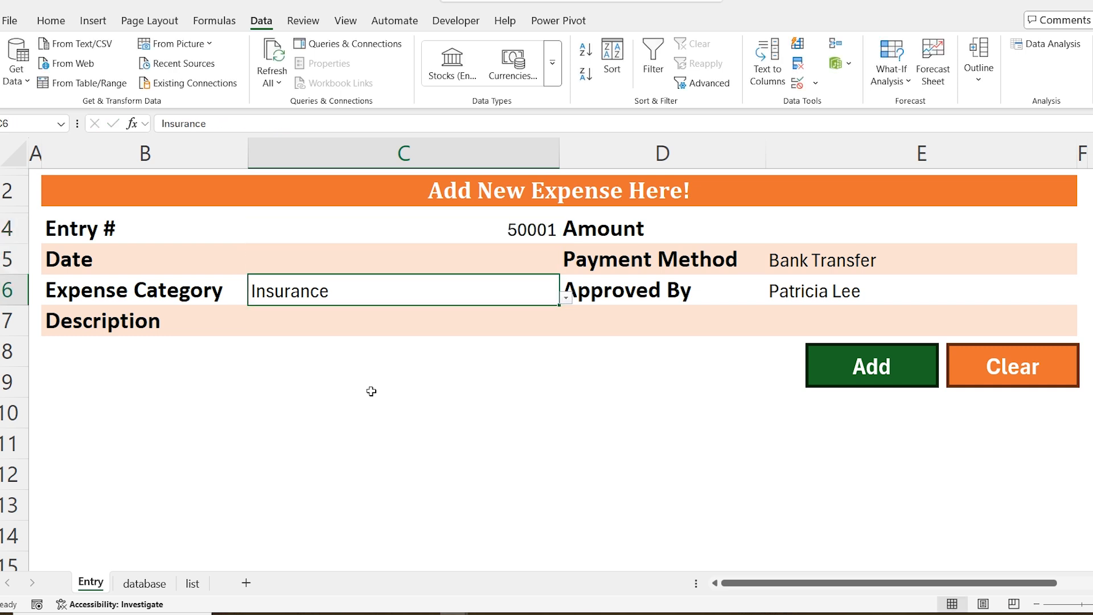
click(1011, 366)
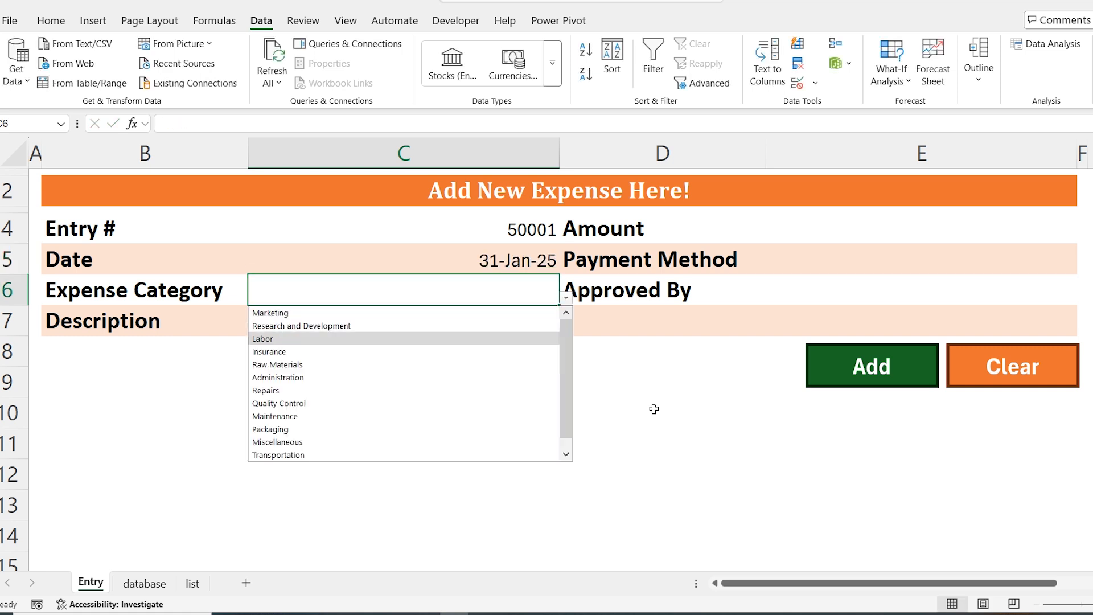
- Fill the form with a Labor wages expense of 15200 by Cheque, then bring up the VBA editor with Alt+F11
click(263, 338)
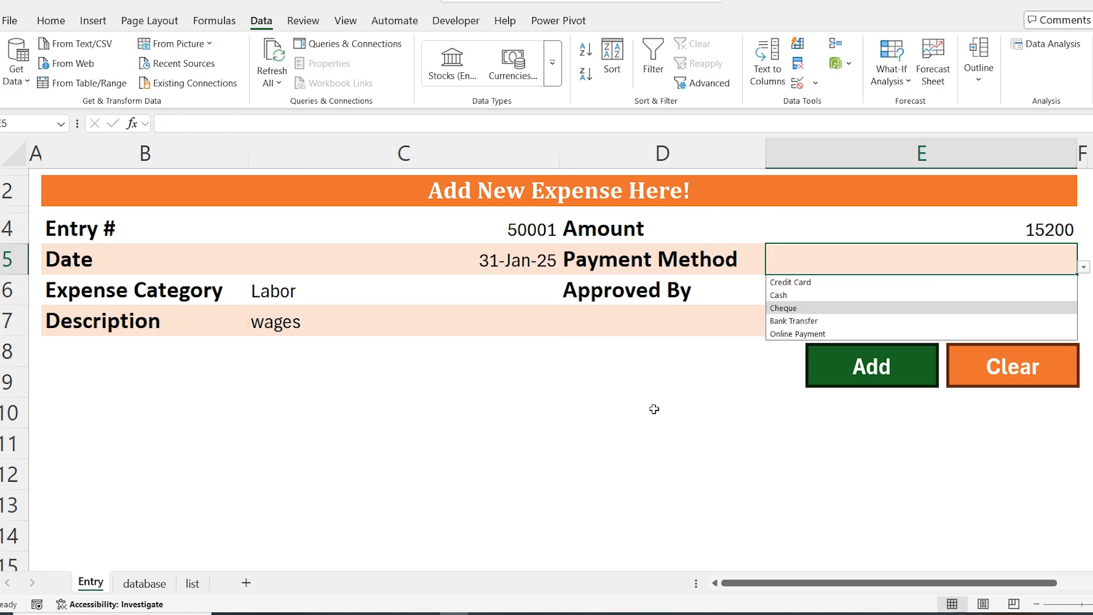
click(144, 583)
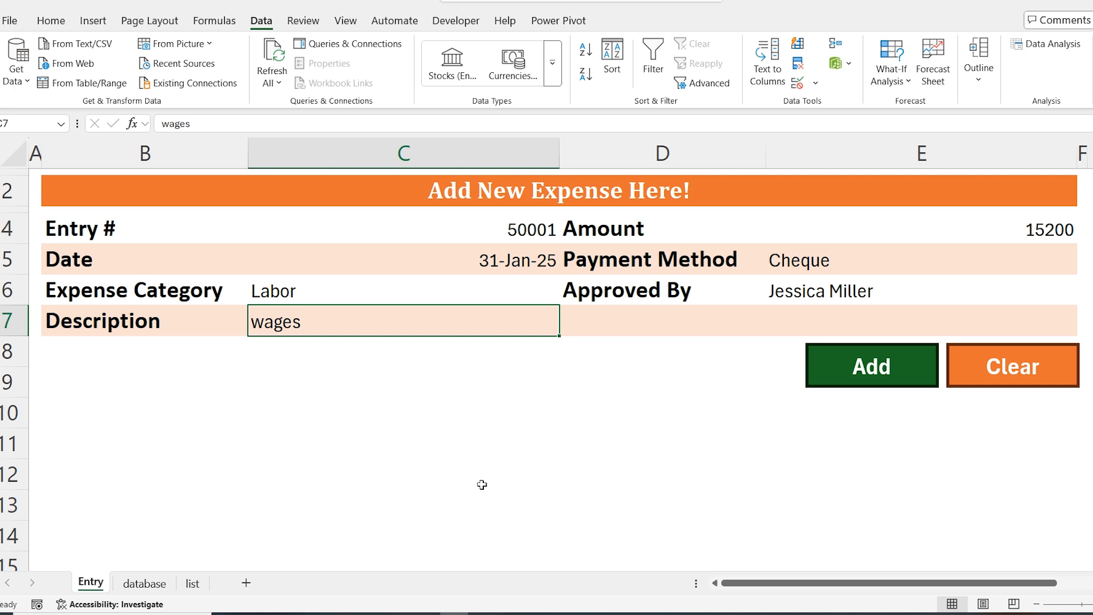
key(Alt+F11)
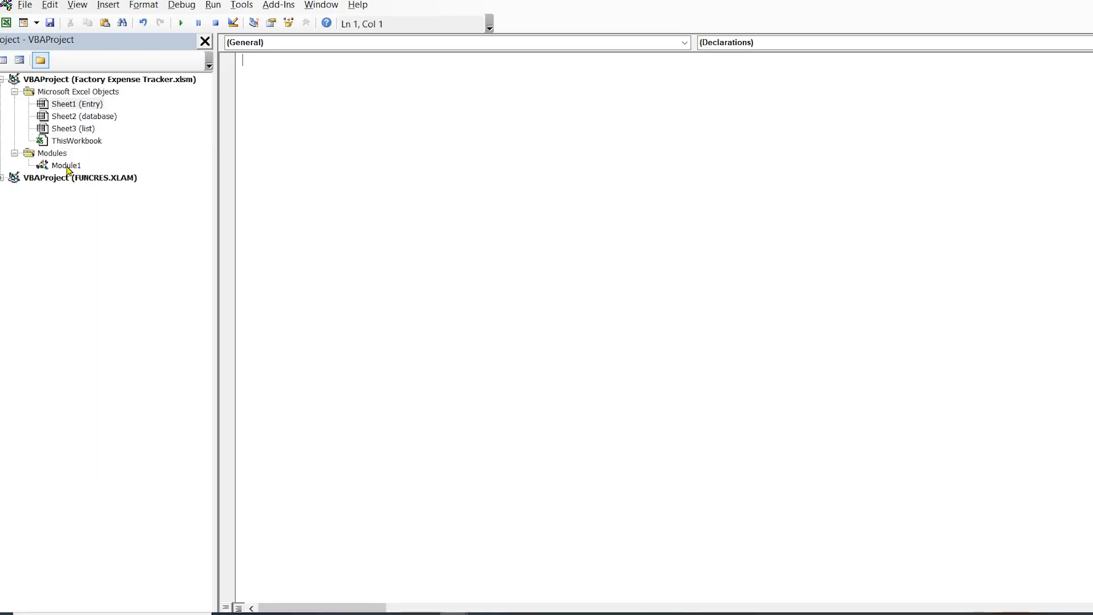
- Assign CopyDataToDatabase to the Add shape and save the wages expense, advancing Entry # to 50002
double_click(66, 165)
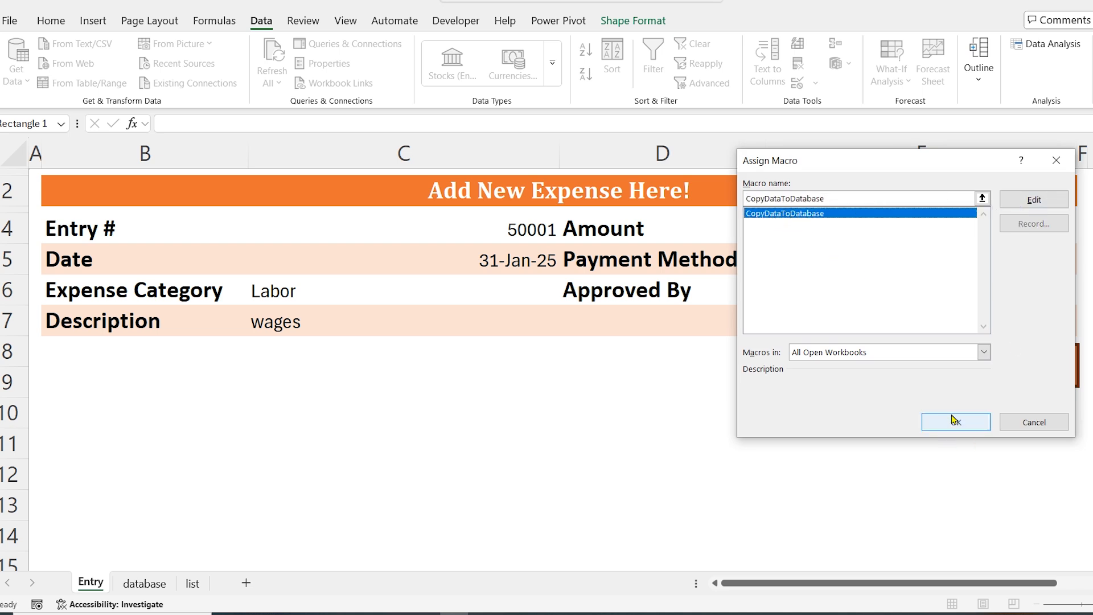
click(956, 422)
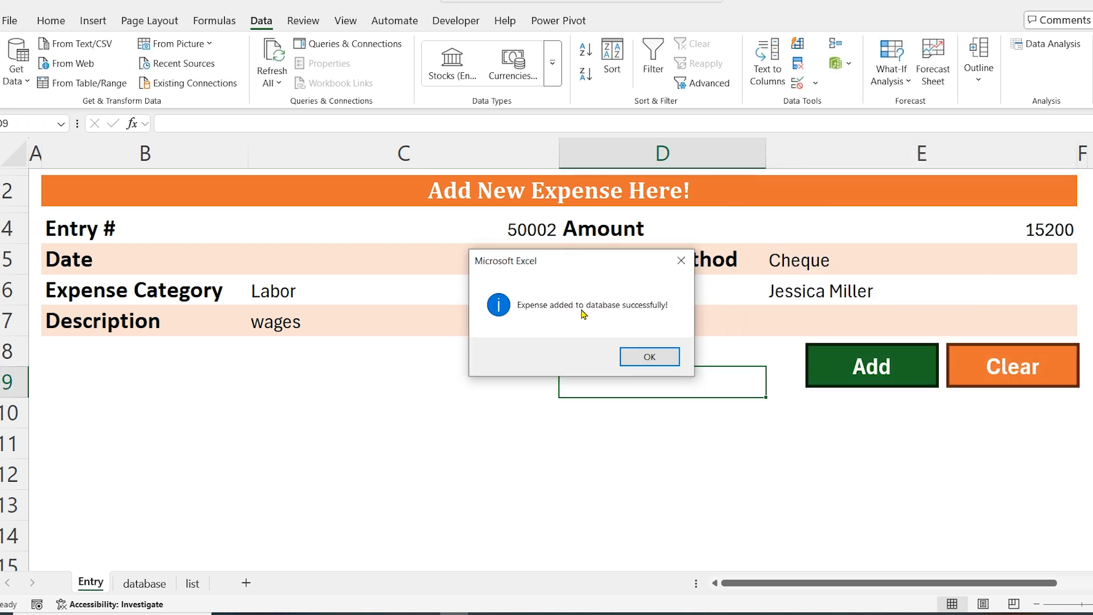
click(648, 356)
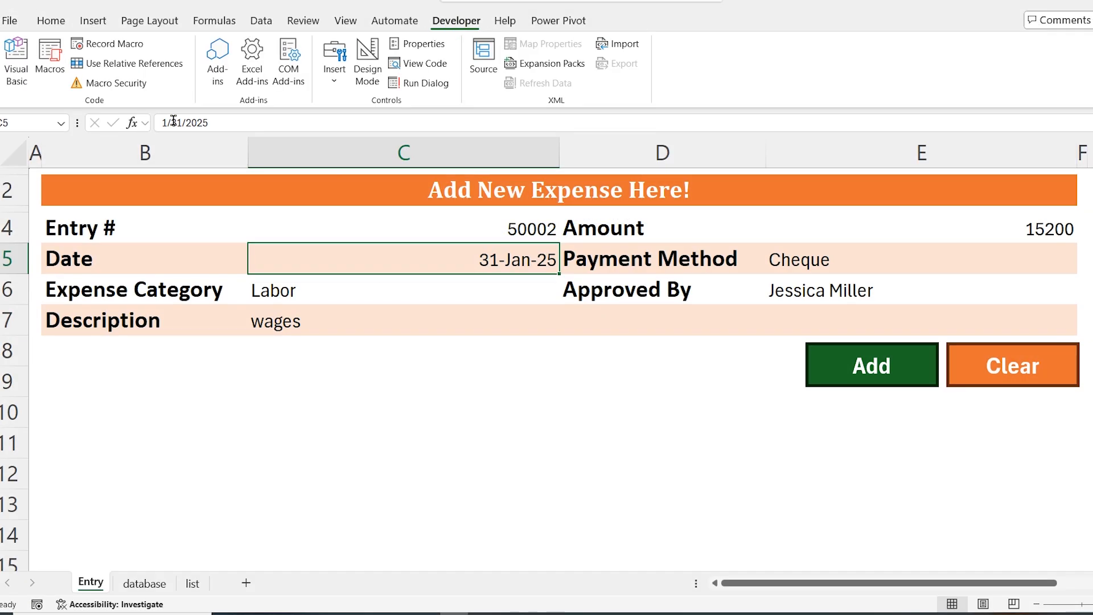
- Record a 'clear' macro that deletes C5:C7 and E4:E6, then view its code via Macros > Edit
click(114, 43)
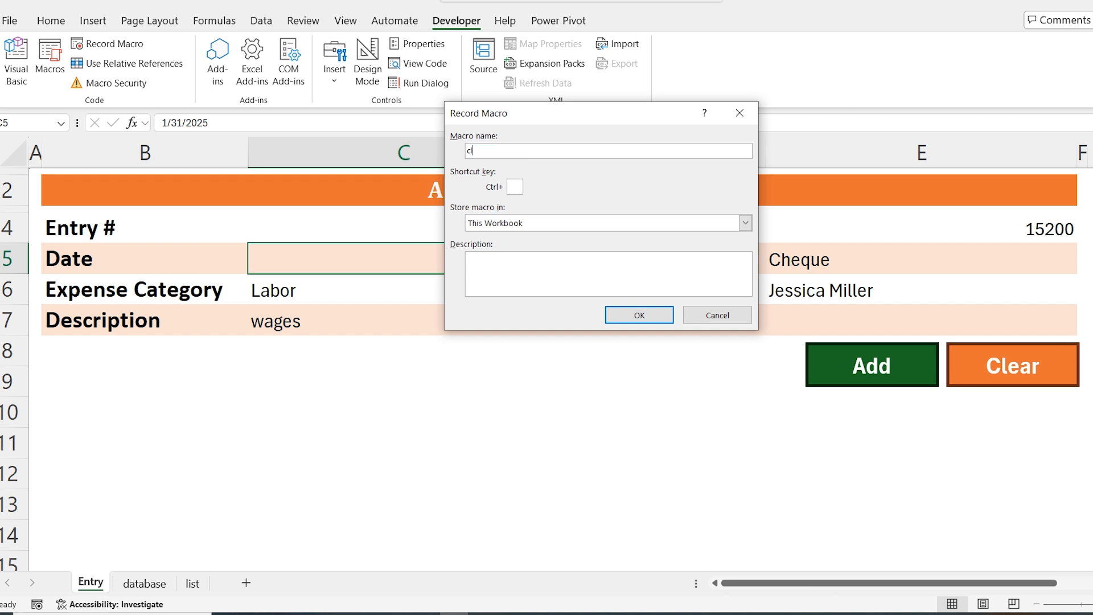
click(637, 315)
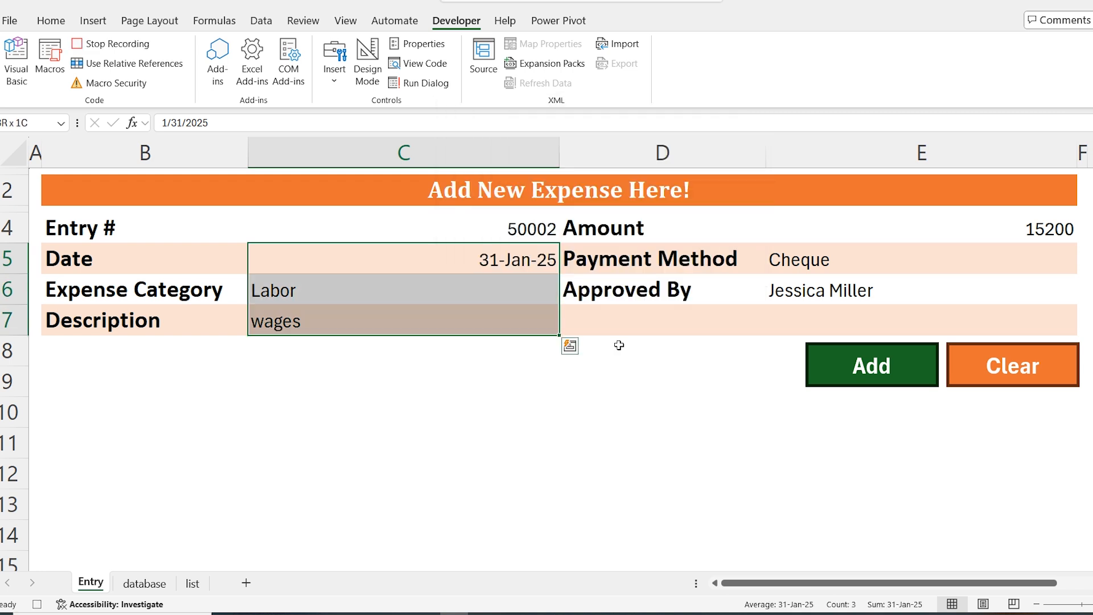
click(1012, 364)
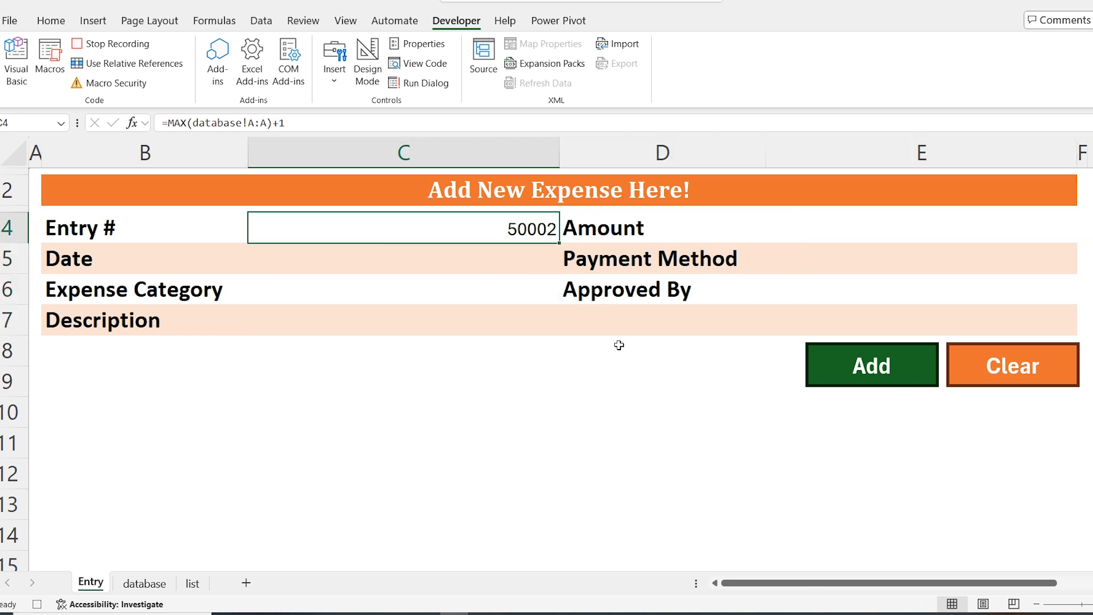
click(111, 43)
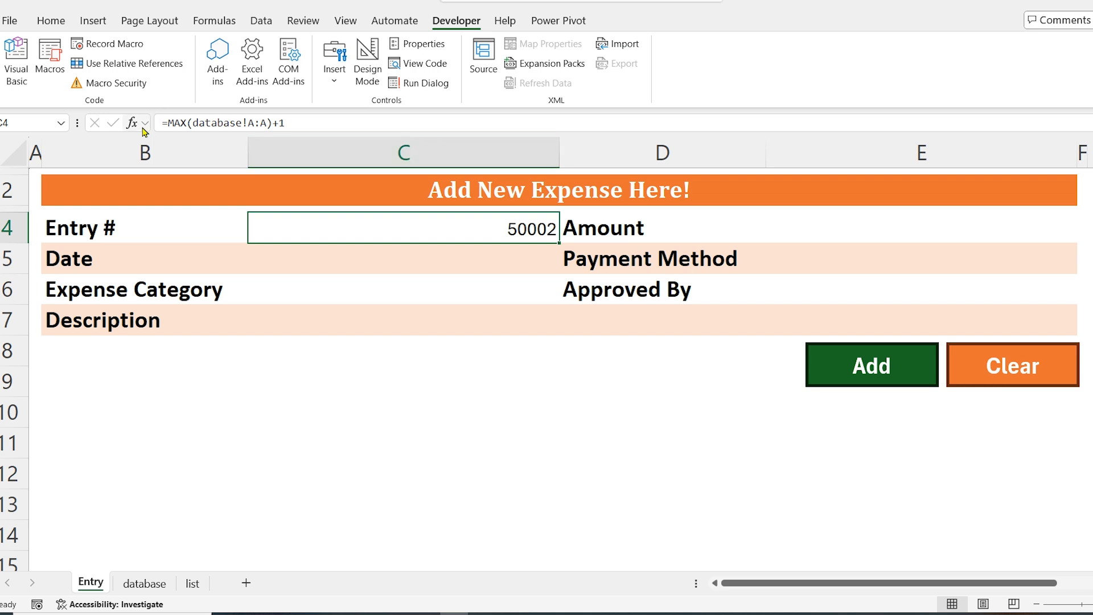
click(50, 59)
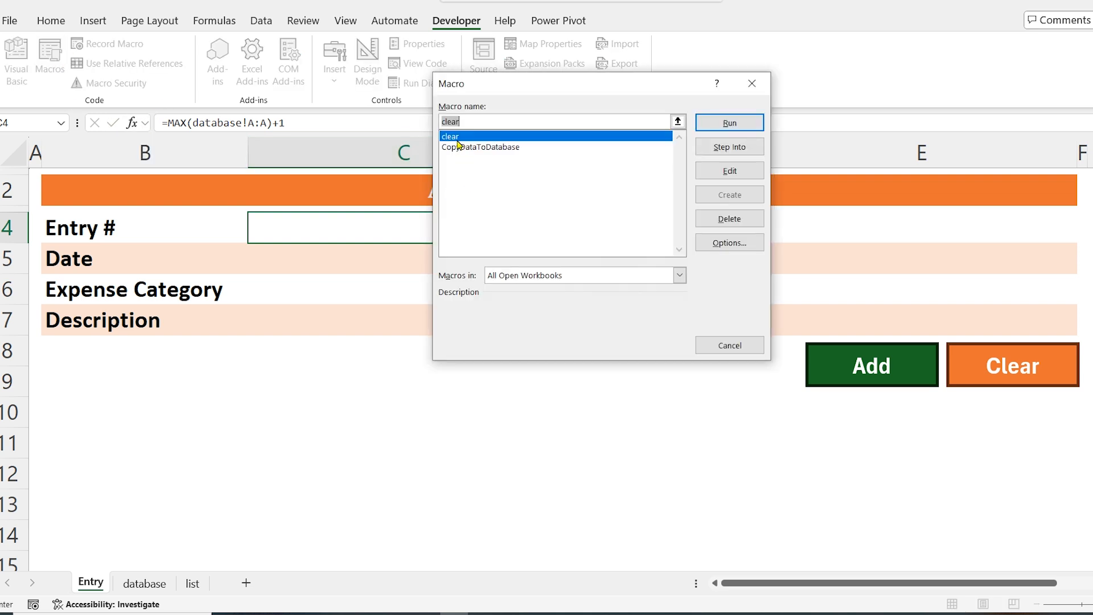
click(728, 170)
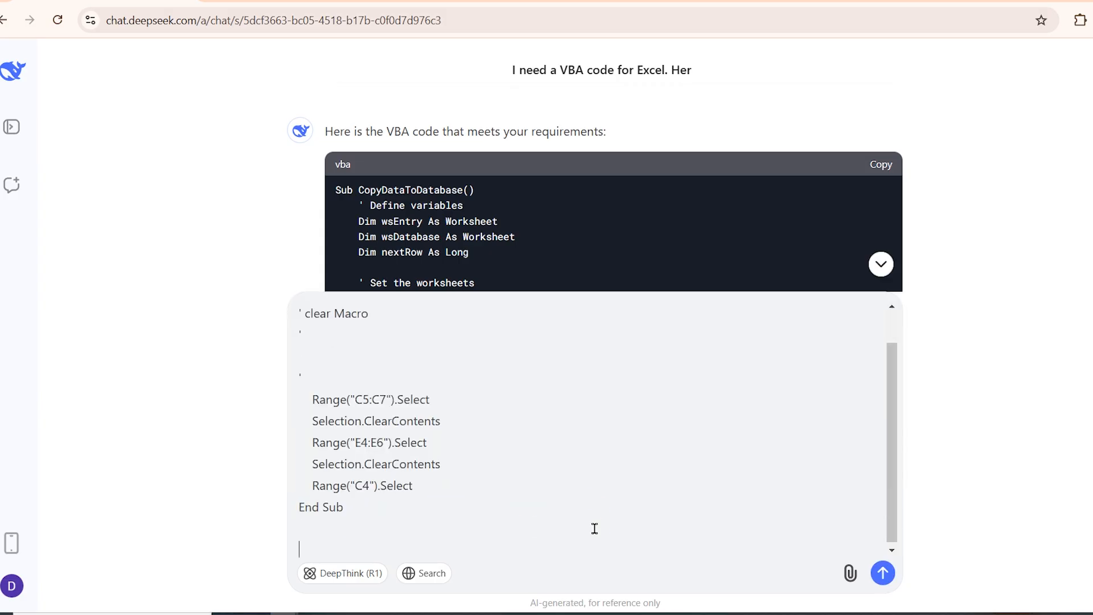
- Send DeepSeek the request 'optmized this vba cod' under the pasted clear macro
text(optmized this vba cod)
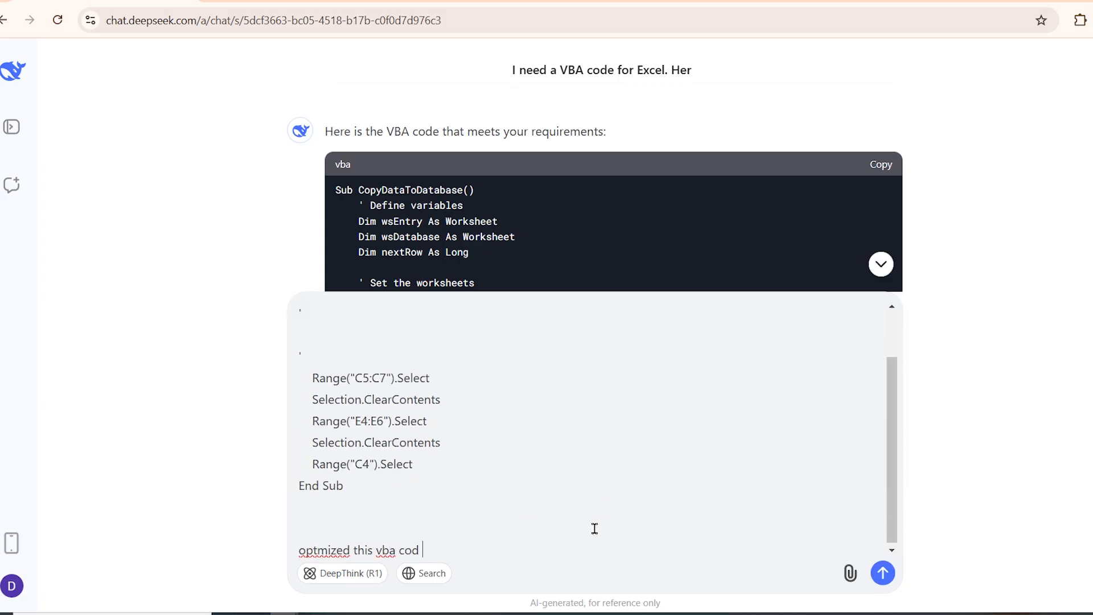
click(882, 572)
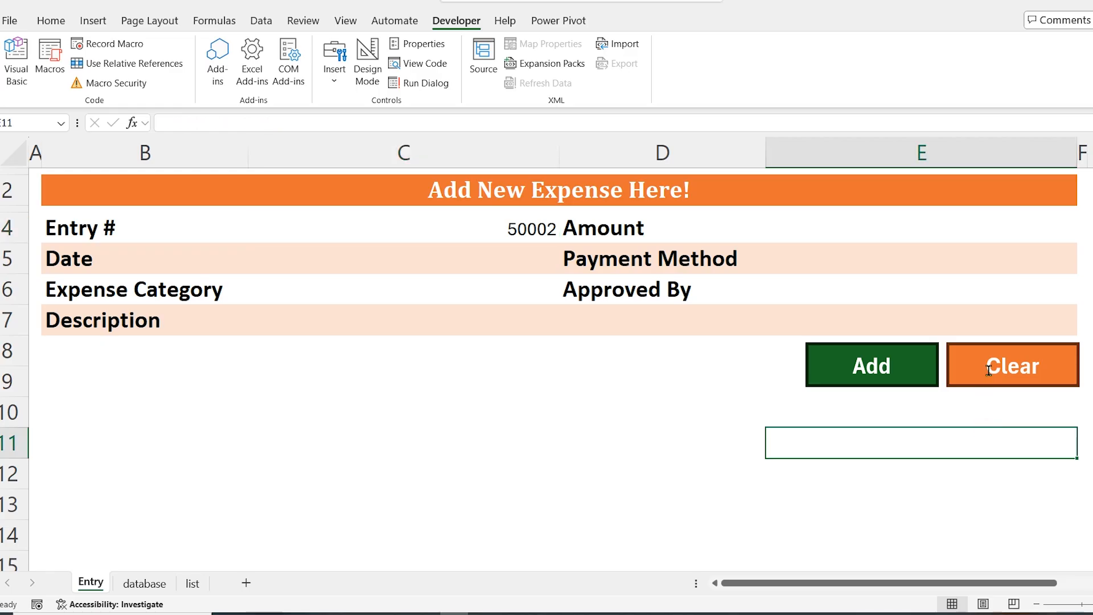
- Assign the Clear macro to the Clear shape and use it to wipe a filled test entry
right_click(1012, 364)
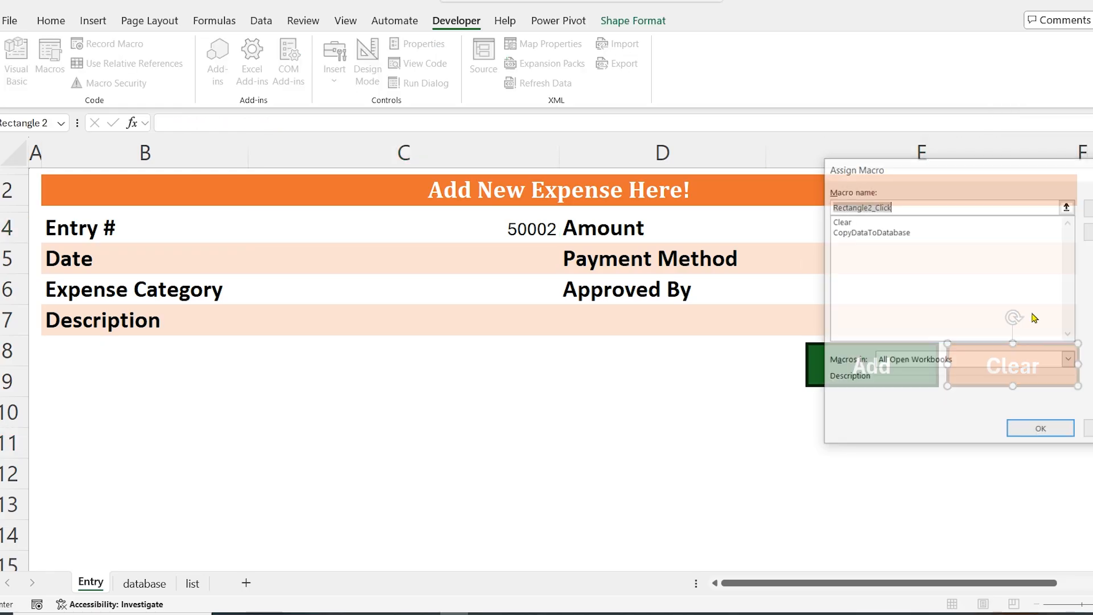
click(842, 222)
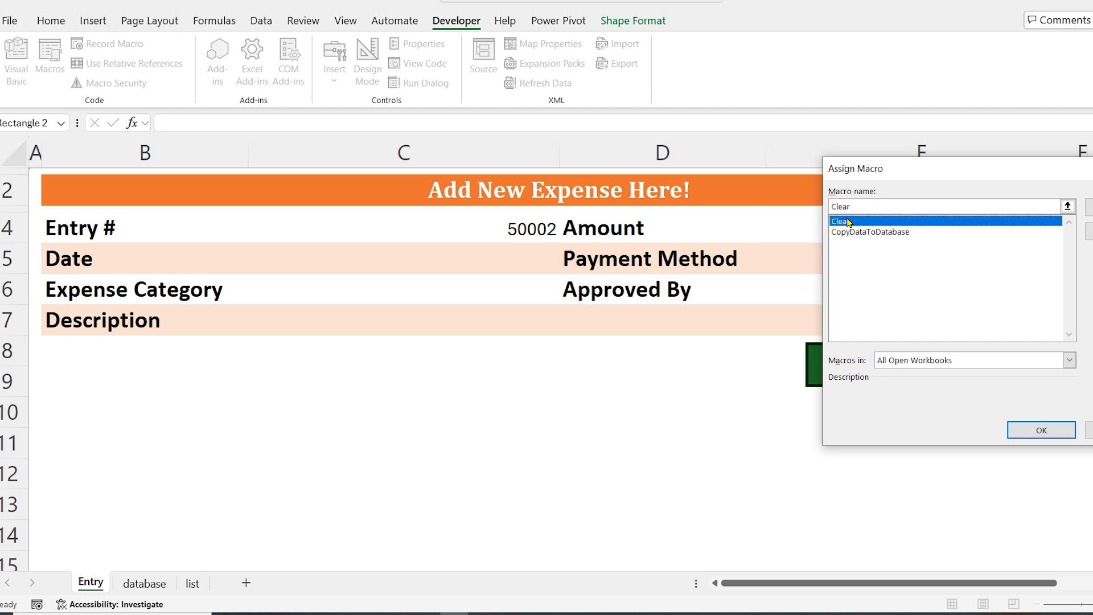
click(1040, 431)
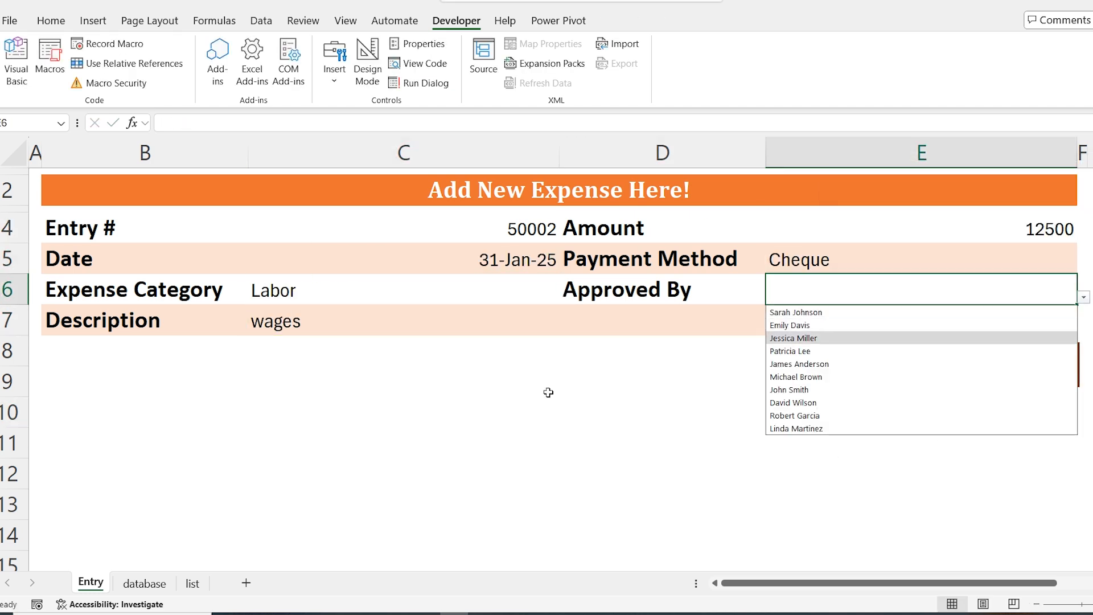
click(1012, 364)
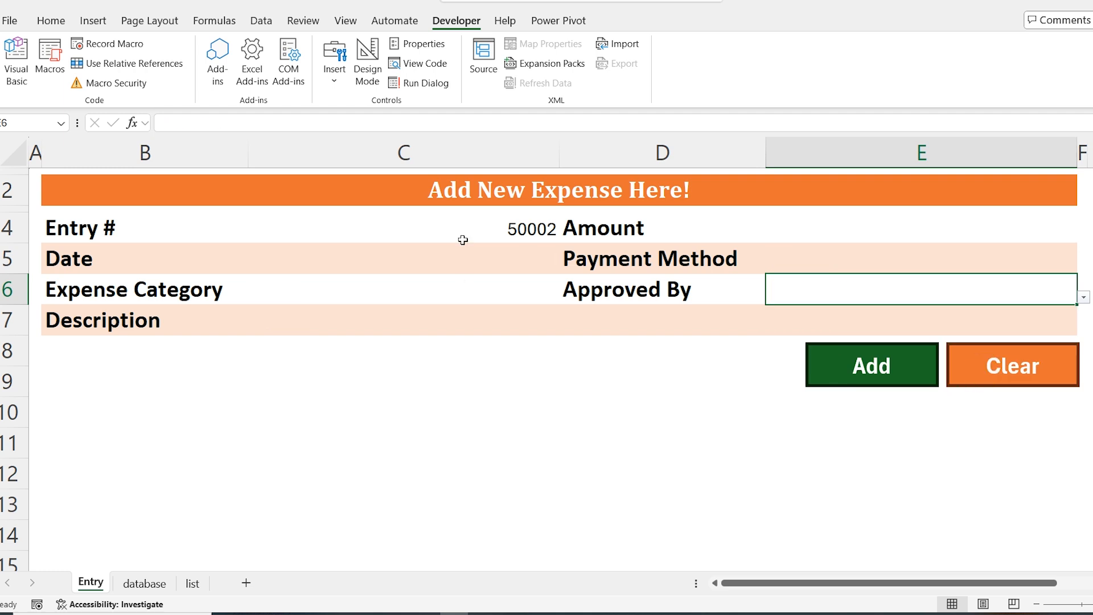
click(285, 586)
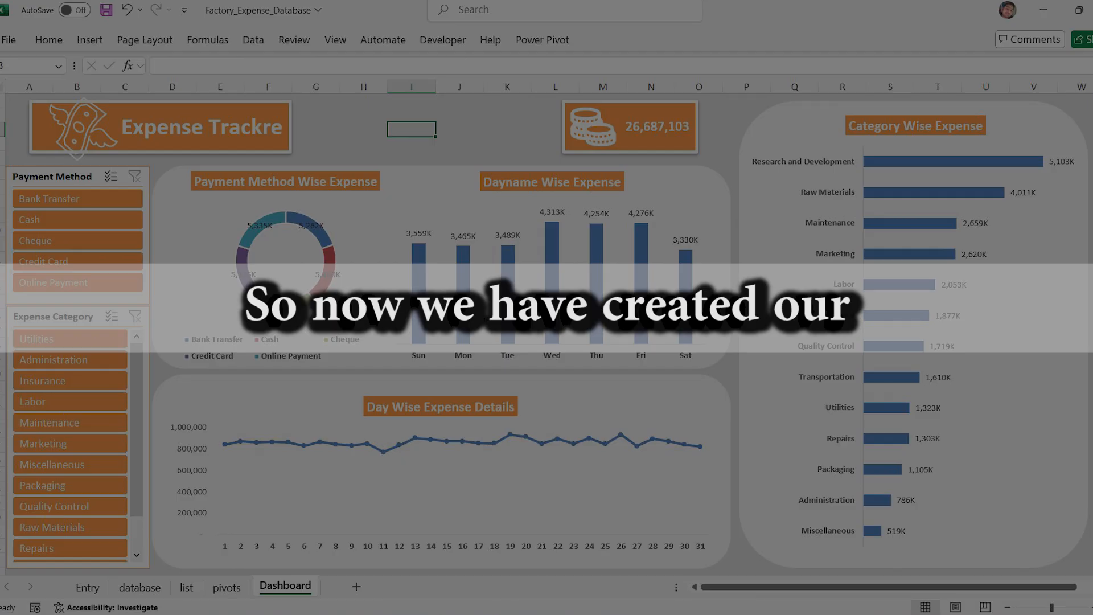